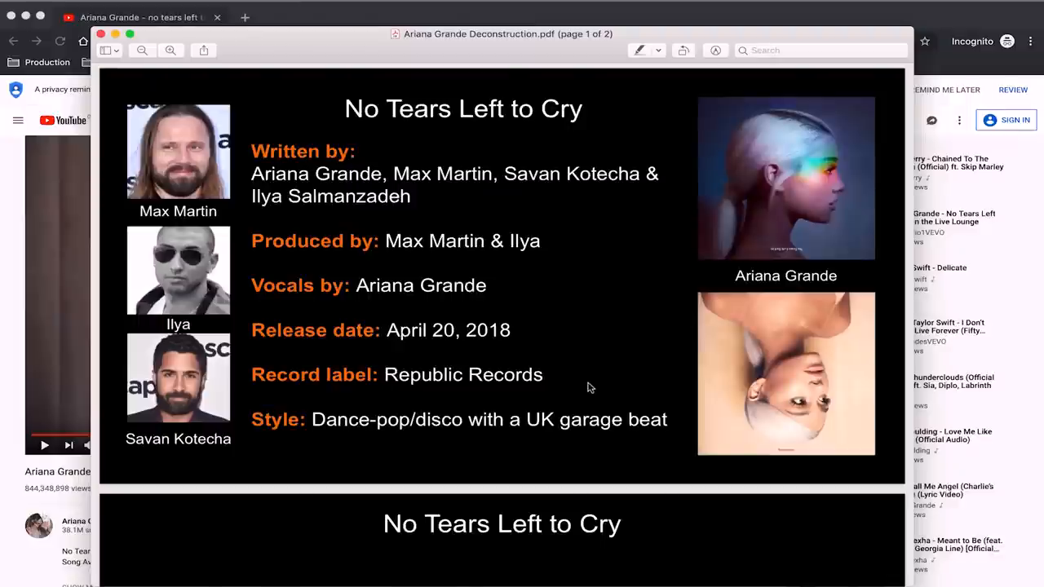
# Copy the bar 18 and 20 C1 drum hits up to C#1 at velocity 91
pyautogui.scroll(-3)
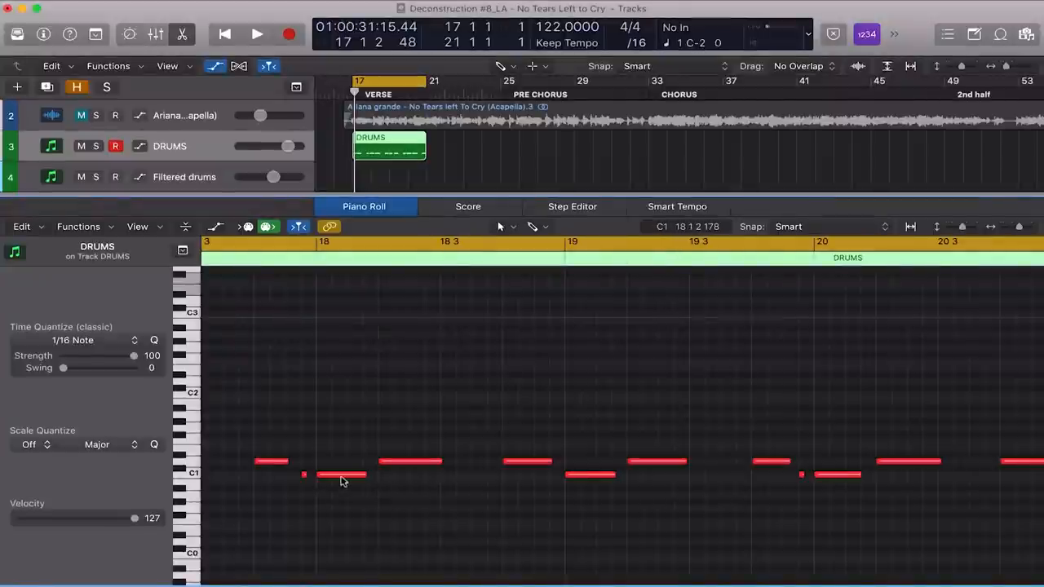
pyautogui.moveTo(828, 490)
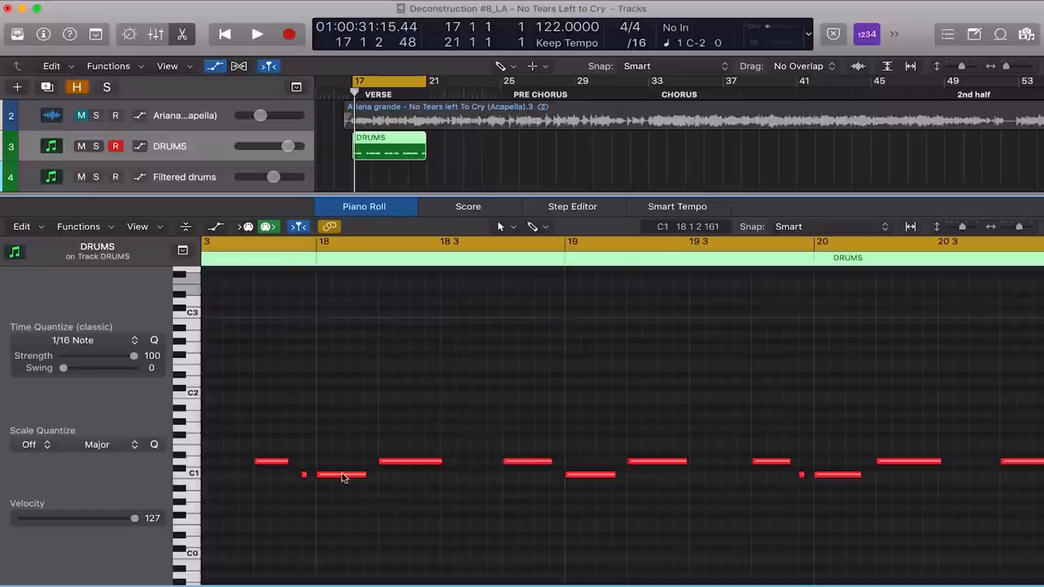
pyautogui.moveTo(341, 476)
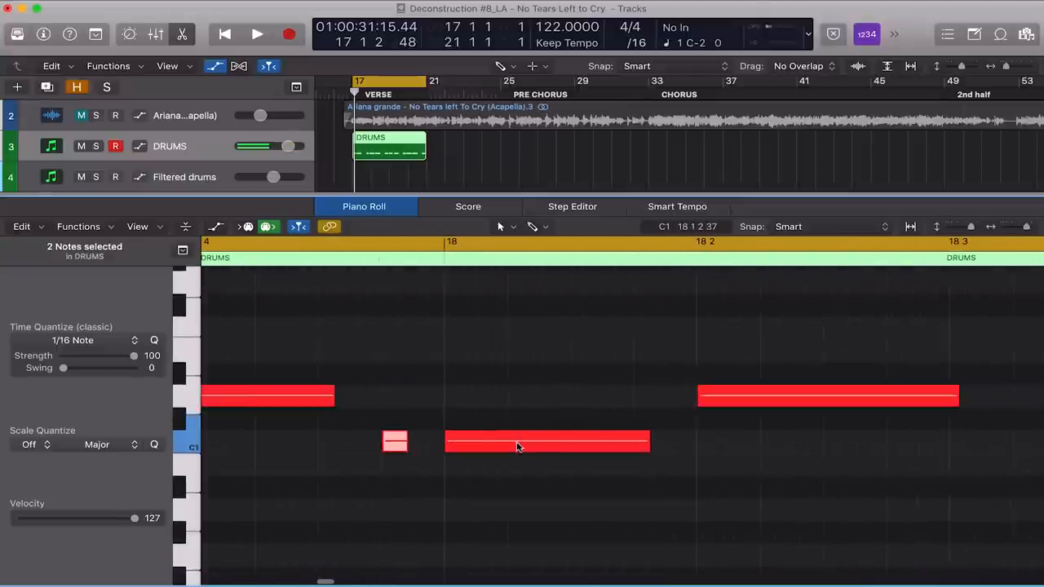
pyautogui.moveTo(395, 441); pyautogui.dragTo(407, 442)
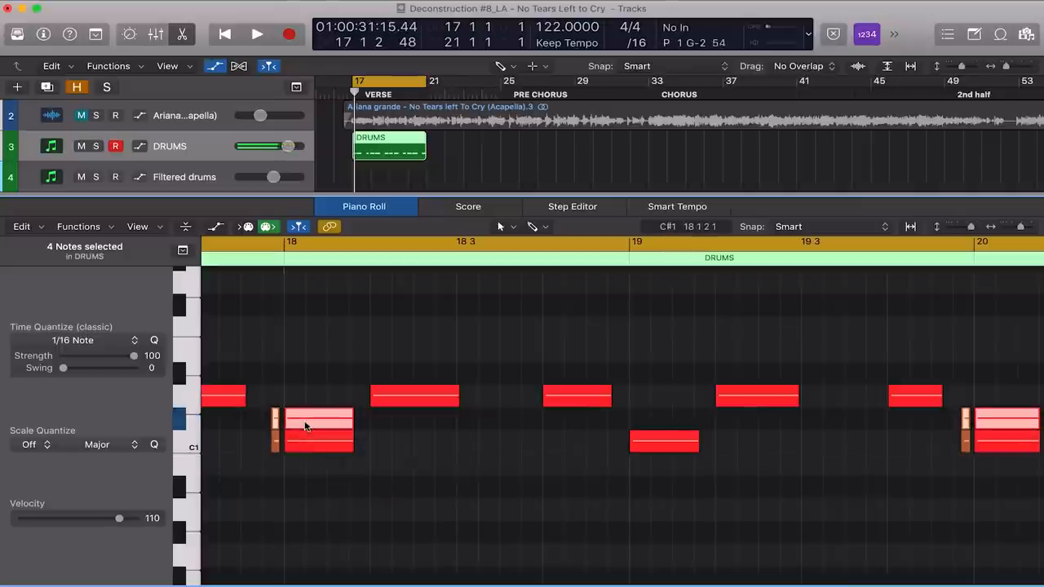
pyautogui.moveTo(318, 420); pyautogui.dragTo(309, 453)
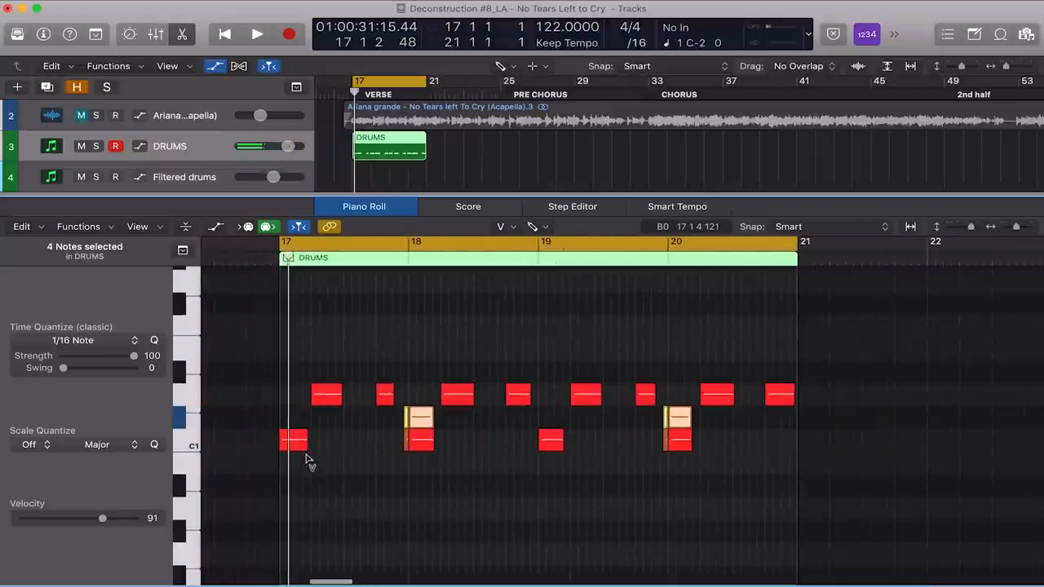
pyautogui.click(257, 35)
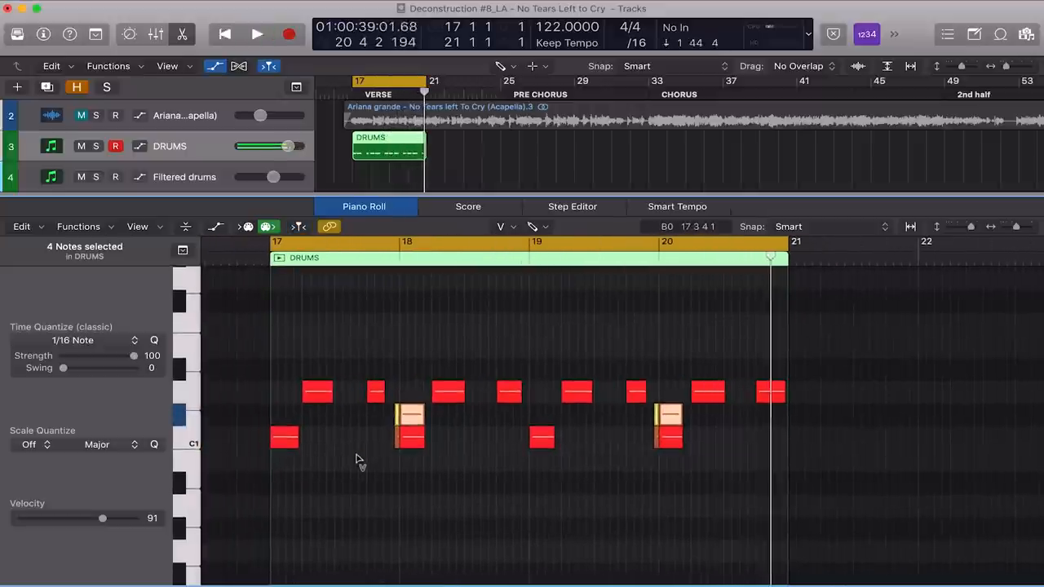
# Record a hi-hat pattern with accents into the DRUMS region across bars 17–20
pyautogui.click(256, 33)
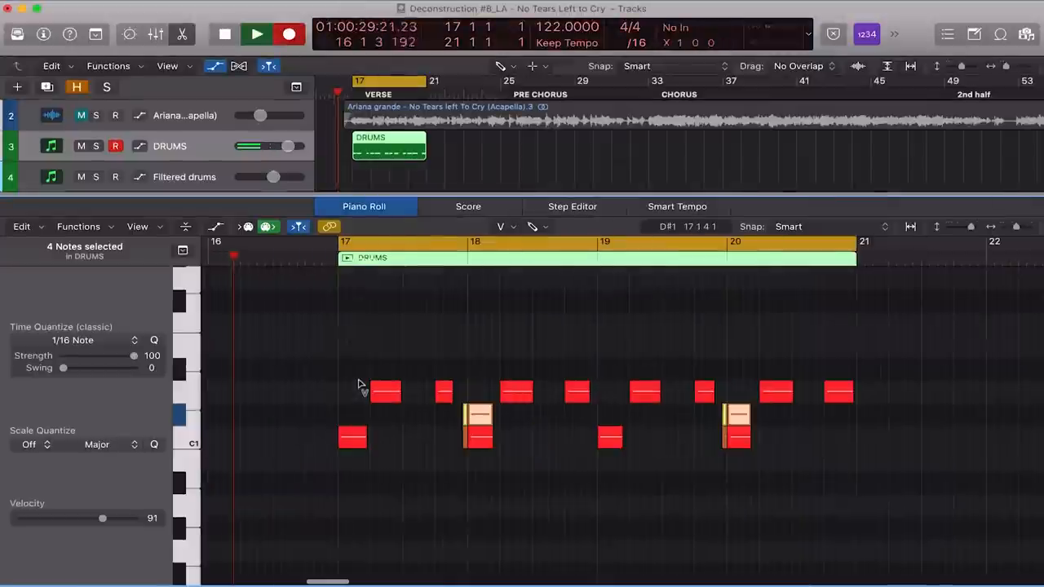
pyautogui.click(256, 34)
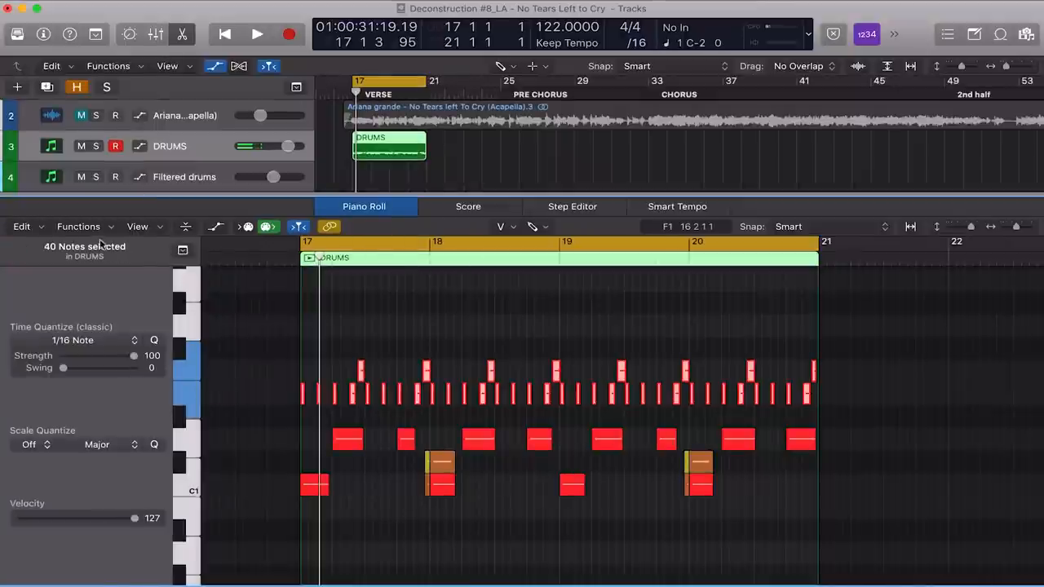
# Apply MIDI Transform Random Velocity (range 100–80) to the 40 hi-hat notes
pyautogui.click(78, 226)
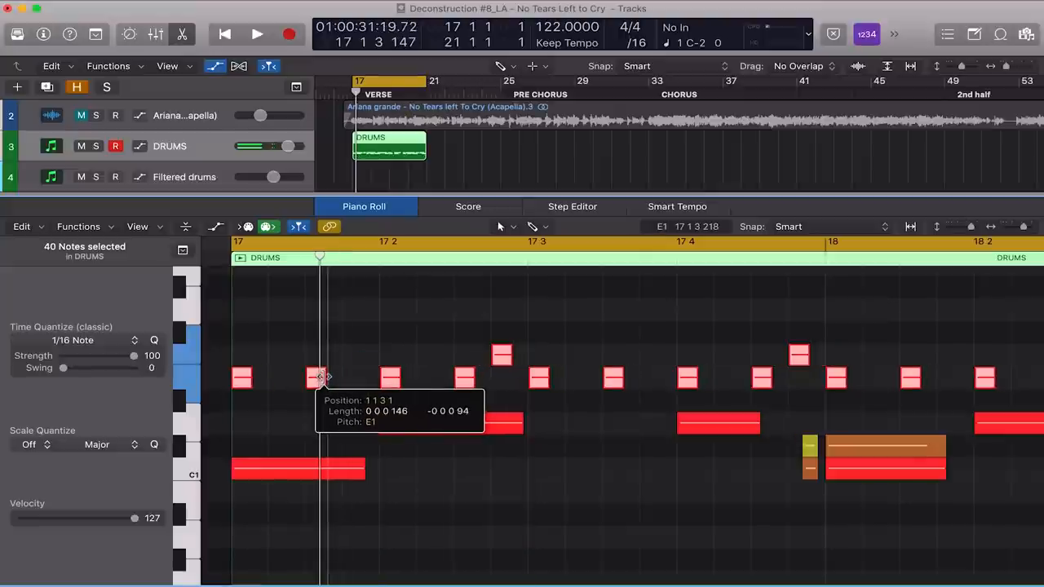
pyautogui.click(79, 226)
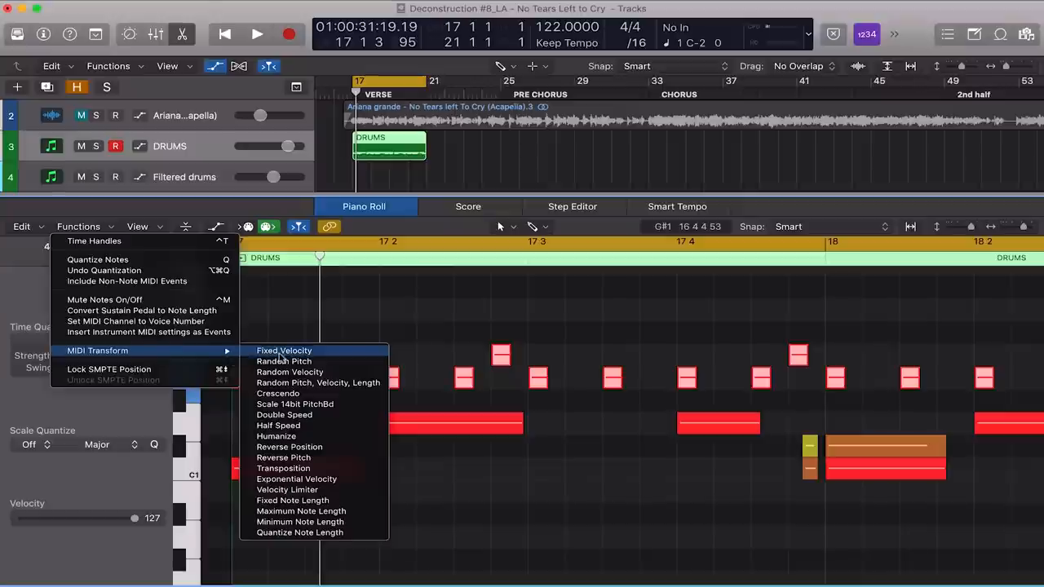
pyautogui.click(289, 372)
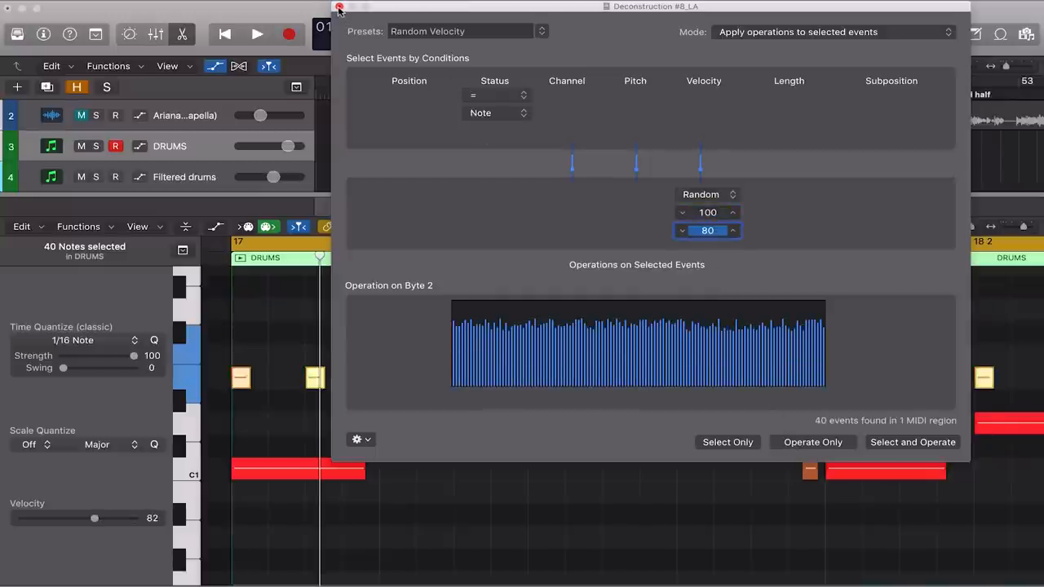
pyautogui.click(339, 8)
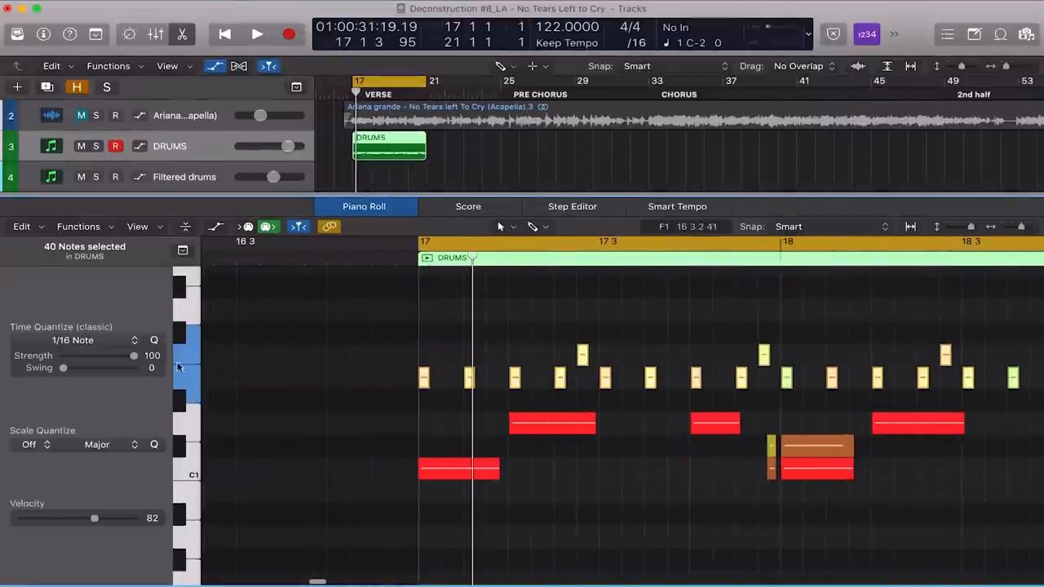
# Set the 1/16 quantize swing to 63 for the hi-hats and close the Piano Roll
pyautogui.moveTo(63, 367); pyautogui.dragTo(86, 367)
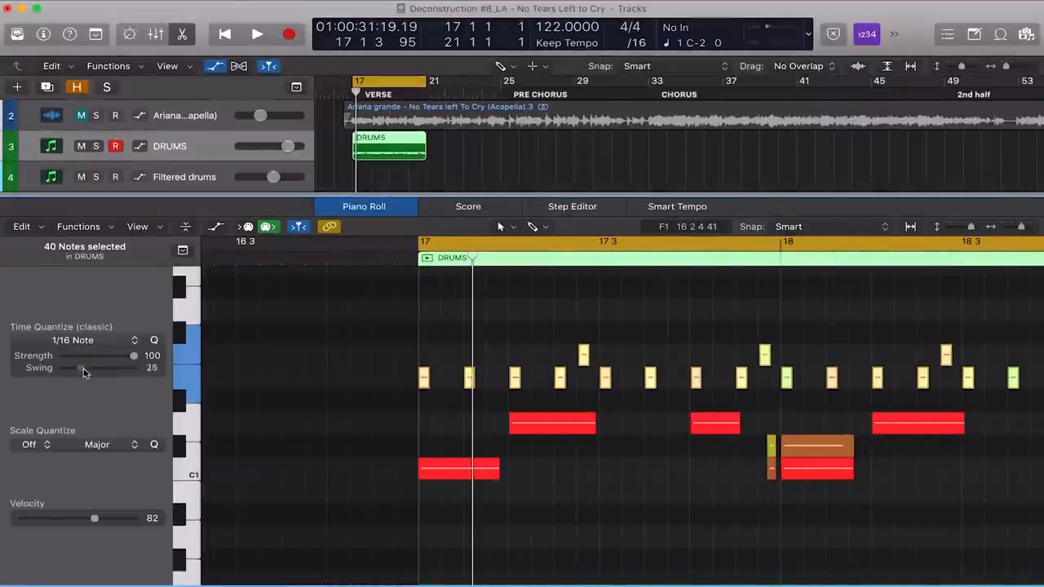
pyautogui.moveTo(84, 368); pyautogui.dragTo(111, 368)
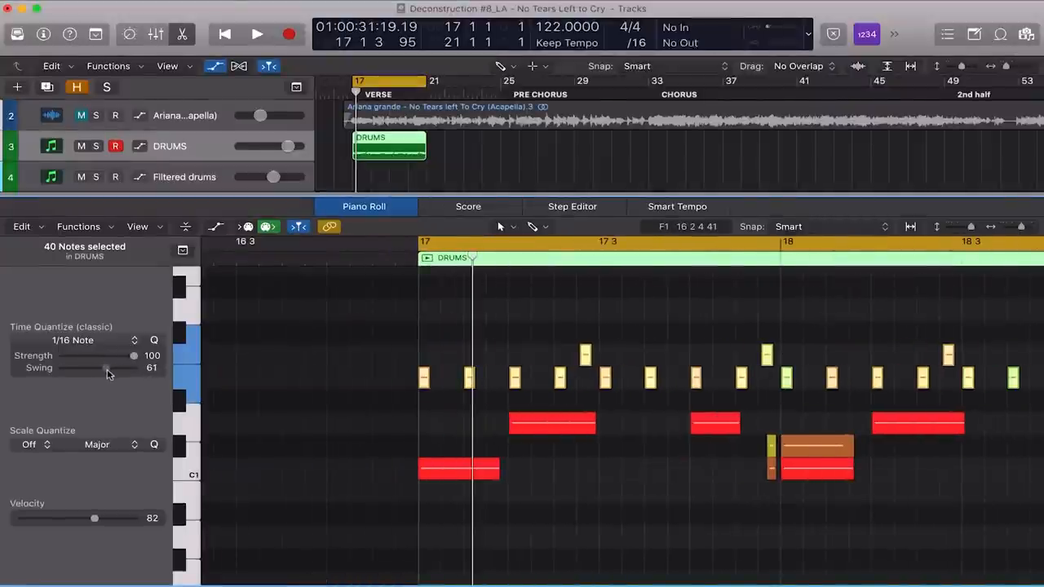
pyautogui.moveTo(106, 368); pyautogui.dragTo(107, 368)
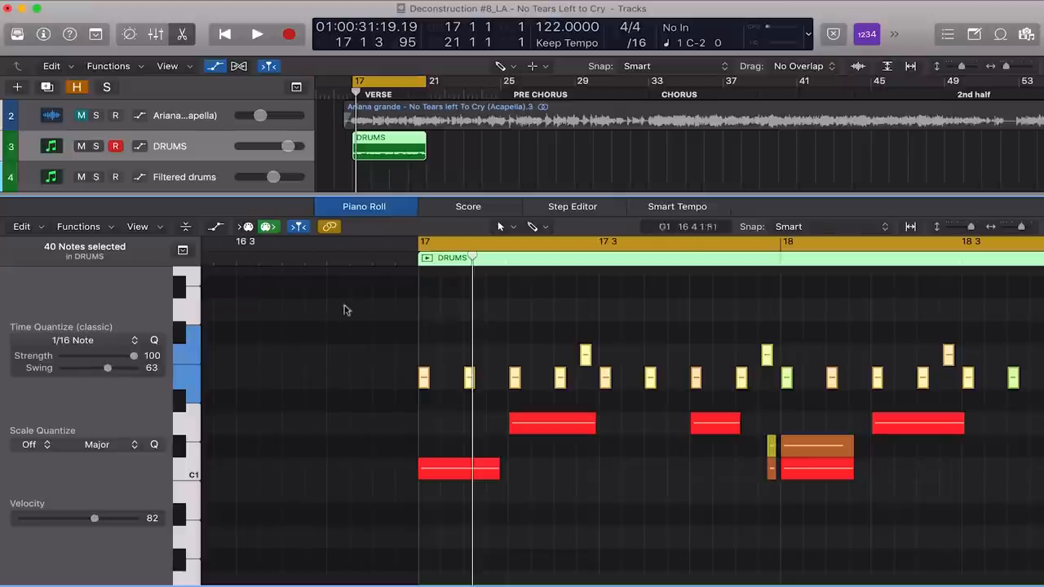
pyautogui.click(257, 34)
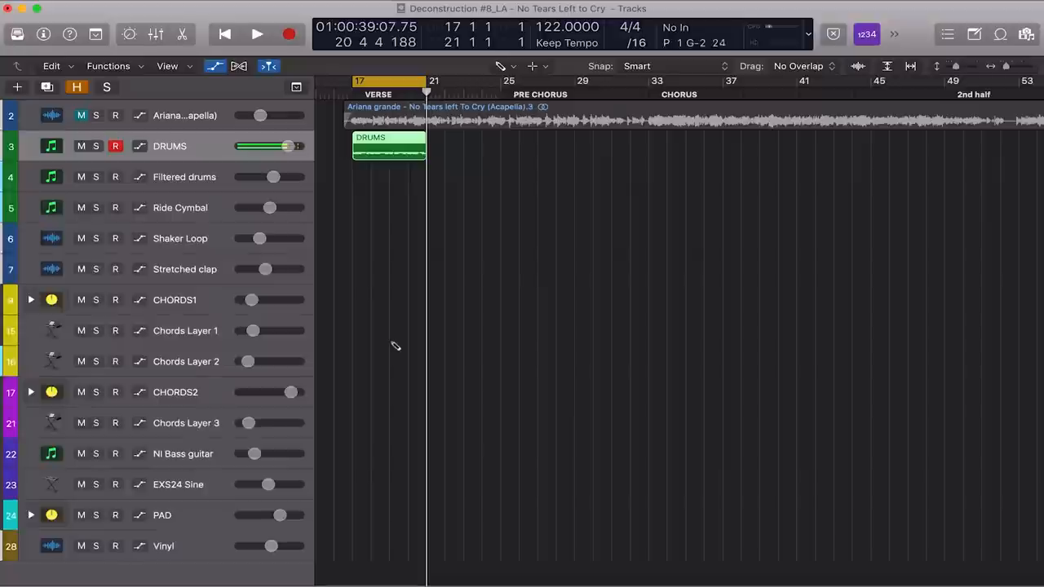
# Select the Filtered drums track, inspect its region's notes, then close the editor
pyautogui.click(115, 177)
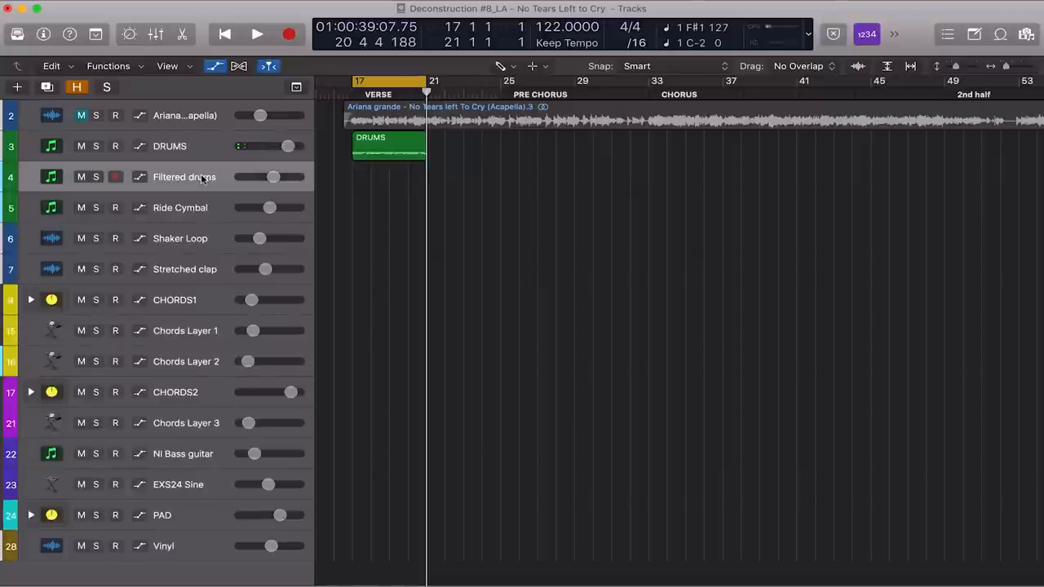
pyautogui.click(116, 177)
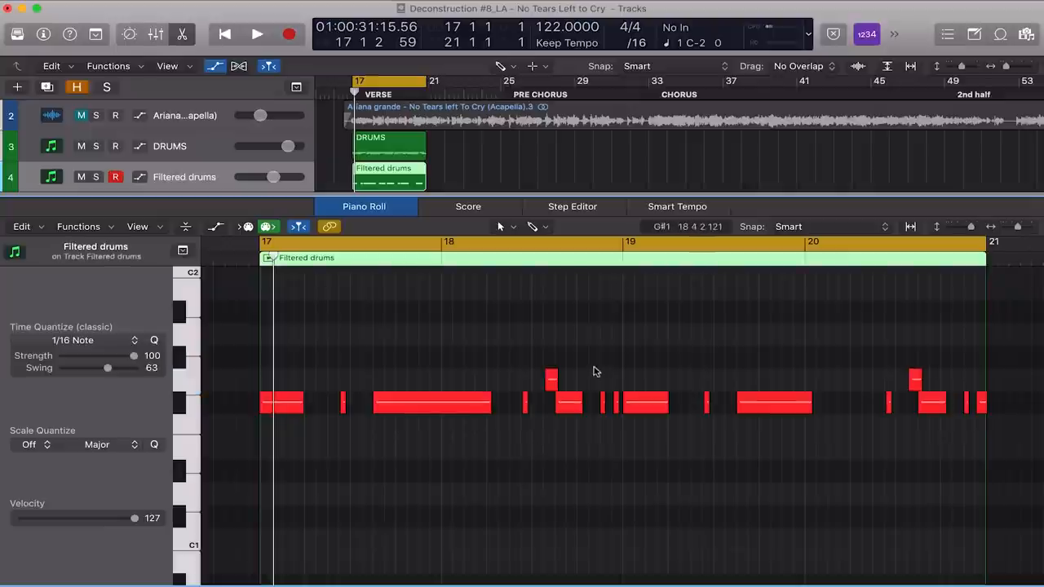
pyautogui.click(971, 399)
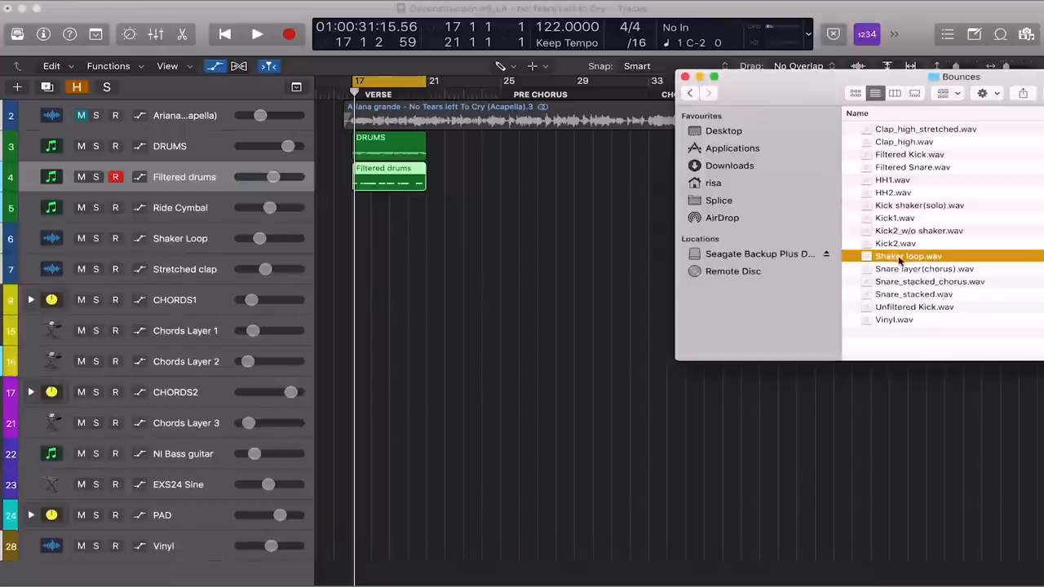
# Drop Shaker loop.wav from the Bounces folder onto the Shaker Loop track at bar 17
pyautogui.moveTo(908, 256); pyautogui.dragTo(360, 241)
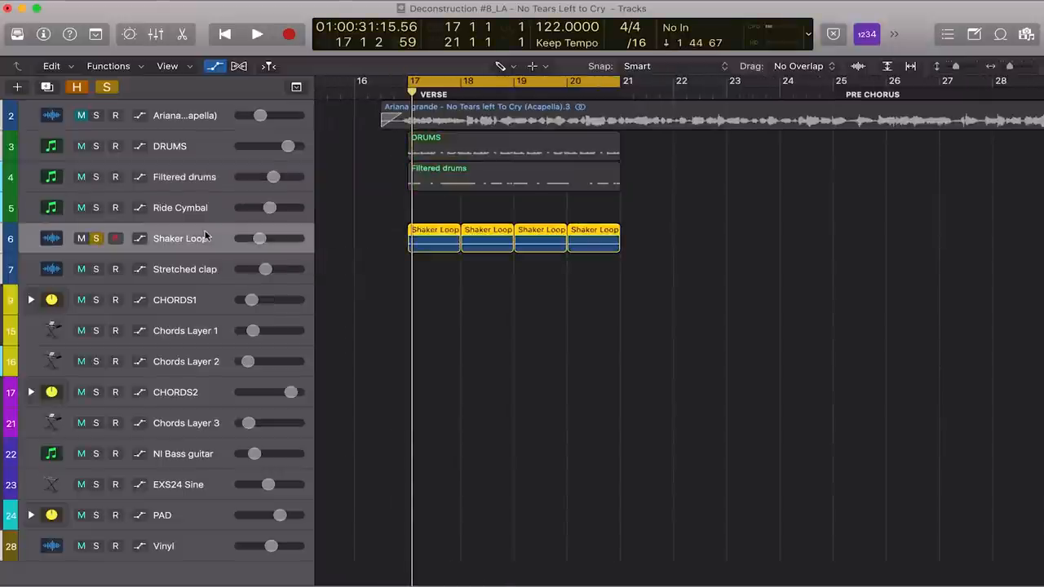
pyautogui.click(257, 34)
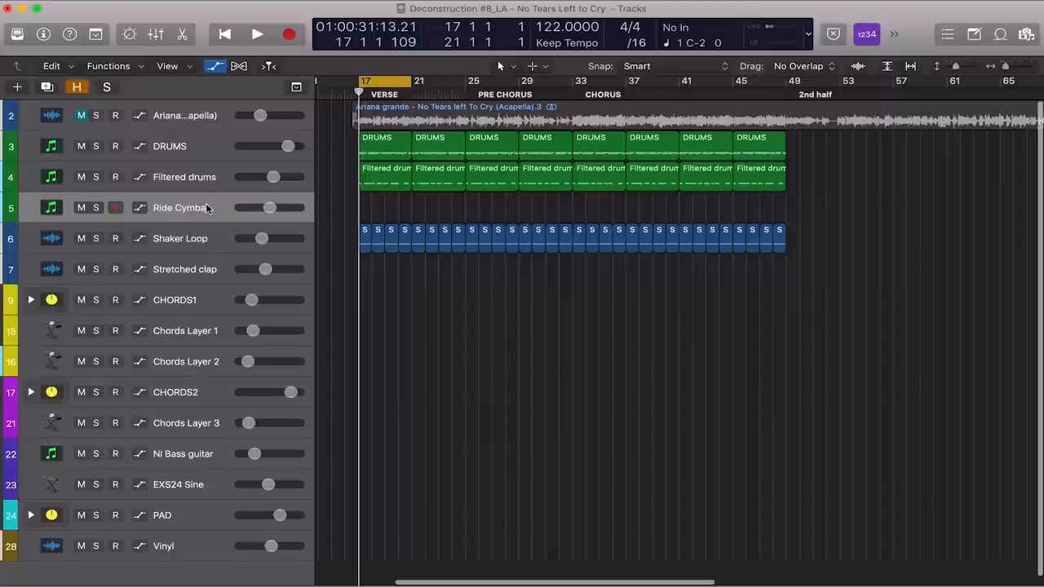
# Select the Ride Cymbal track and create a region at bar 33
pyautogui.click(115, 208)
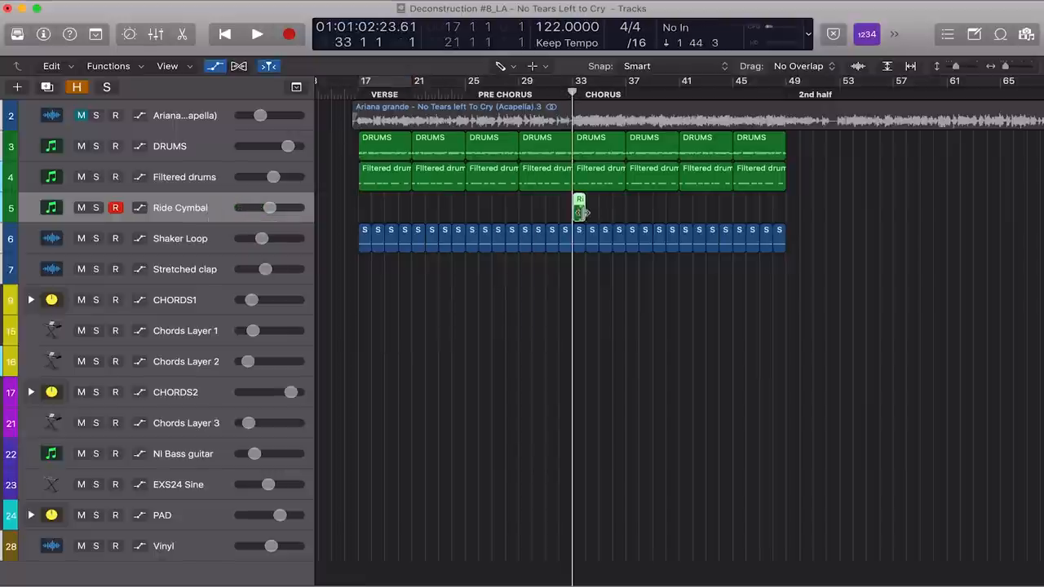
pyautogui.doubleClick(579, 204)
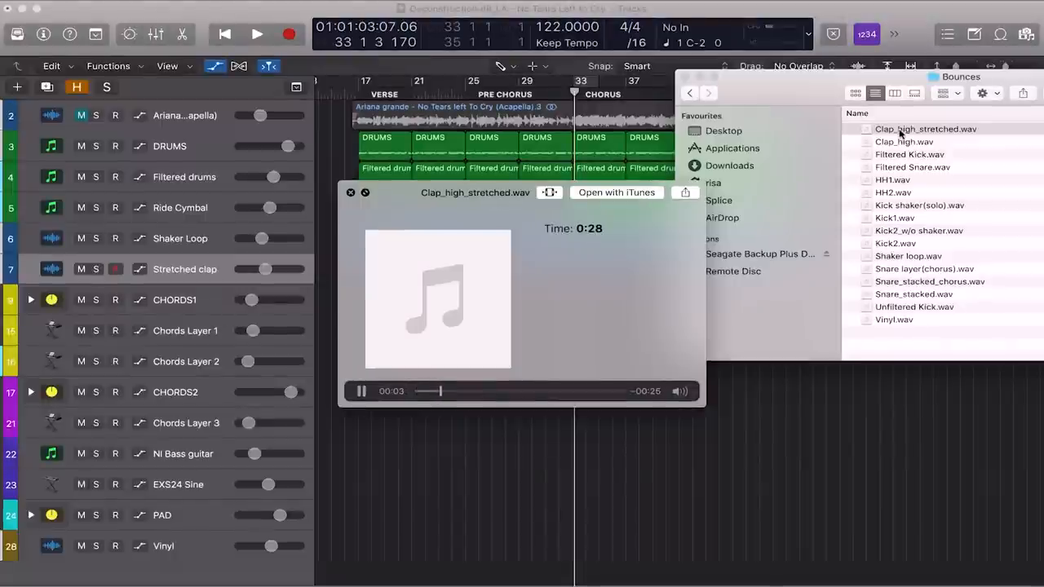
# Place the white noise audio file on the Stretched clap track at bar 33
pyautogui.click(926, 129)
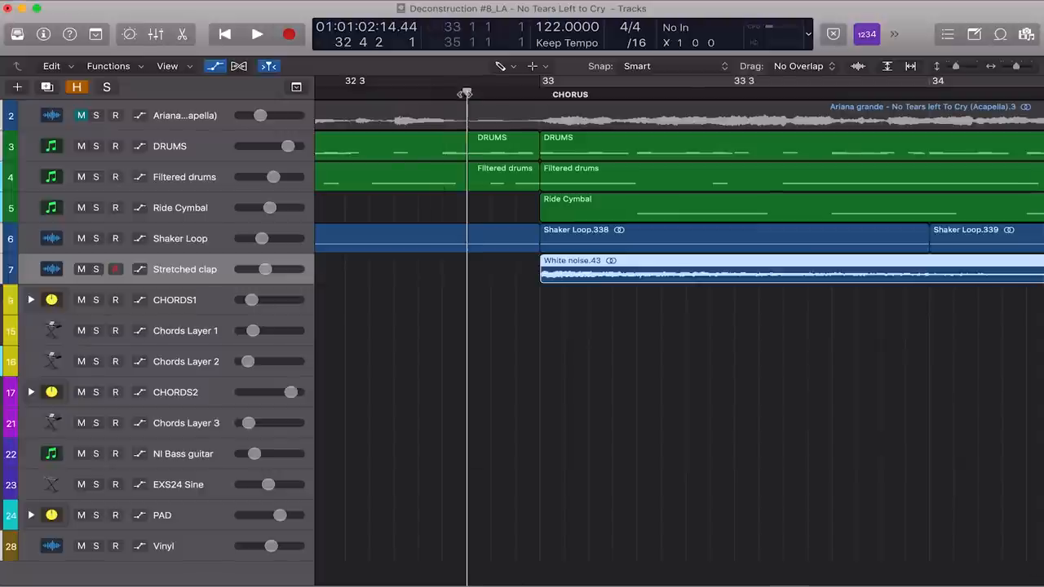
# Zoom out and trim the White noise region at the chorus to a few bars
pyautogui.moveTo(571, 269); pyautogui.dragTo(506, 269)
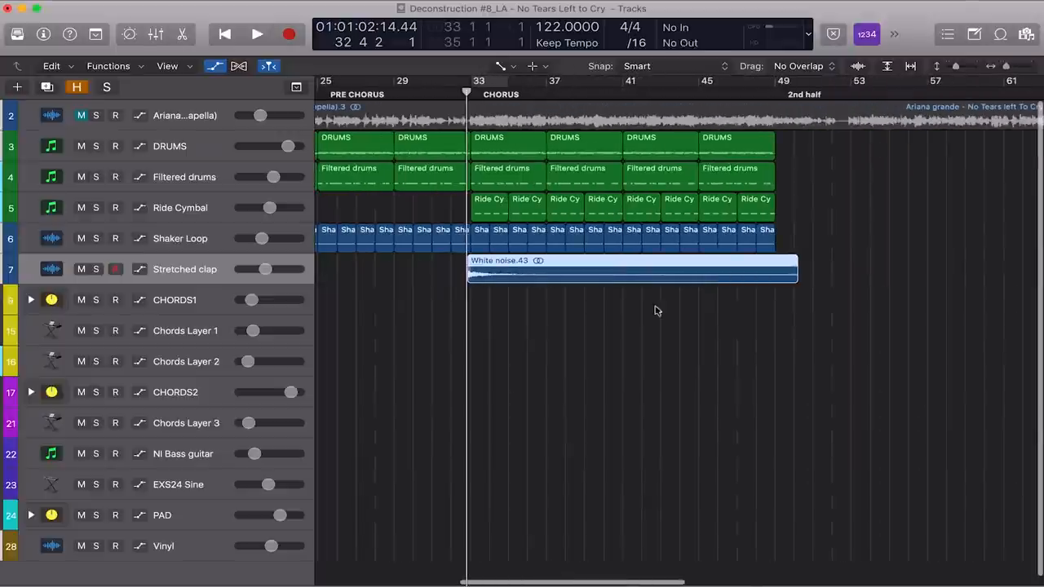
pyautogui.moveTo(798, 275); pyautogui.dragTo(610, 276)
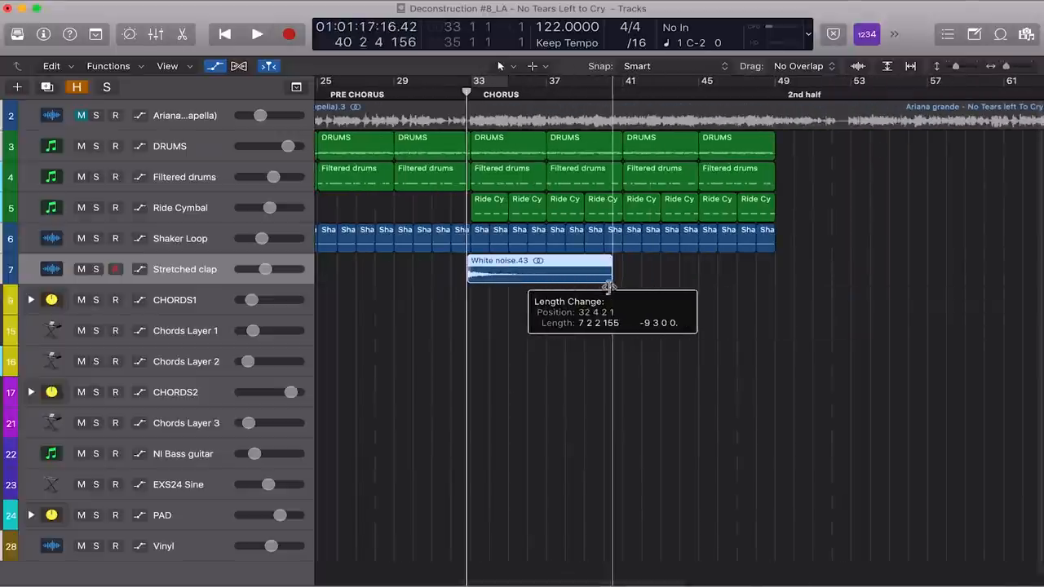
pyautogui.moveTo(610, 285); pyautogui.dragTo(589, 273)
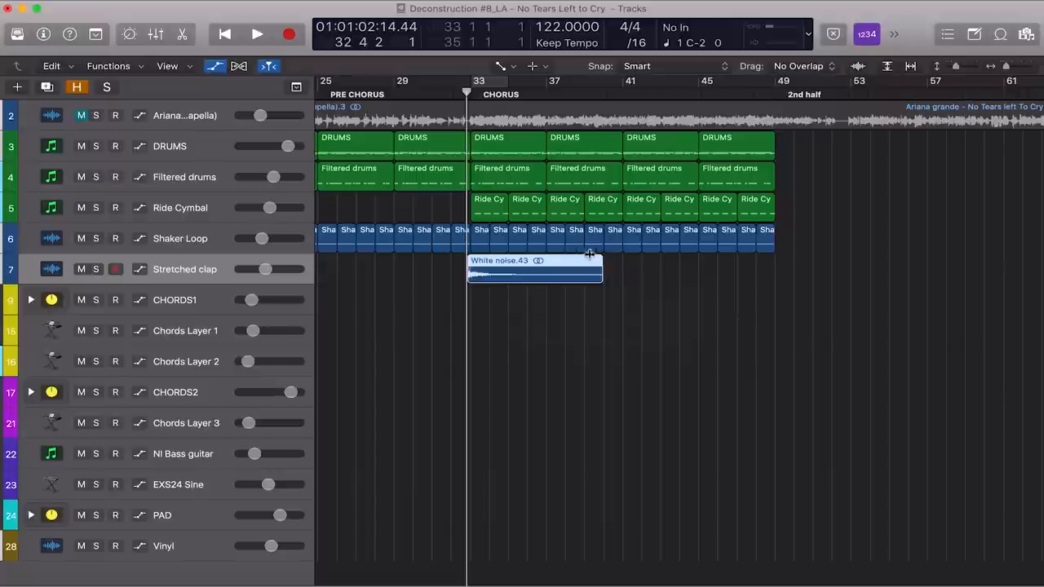
# Copy the White noise region to just before bar 41
pyautogui.moveTo(535, 269); pyautogui.dragTo(612, 269)
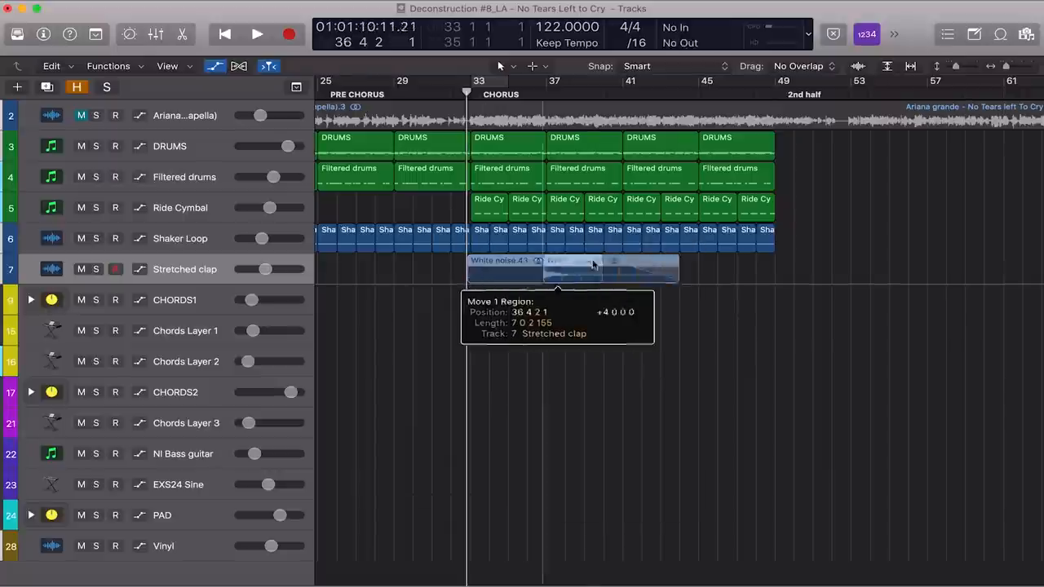
pyautogui.moveTo(571, 269); pyautogui.dragTo(685, 270)
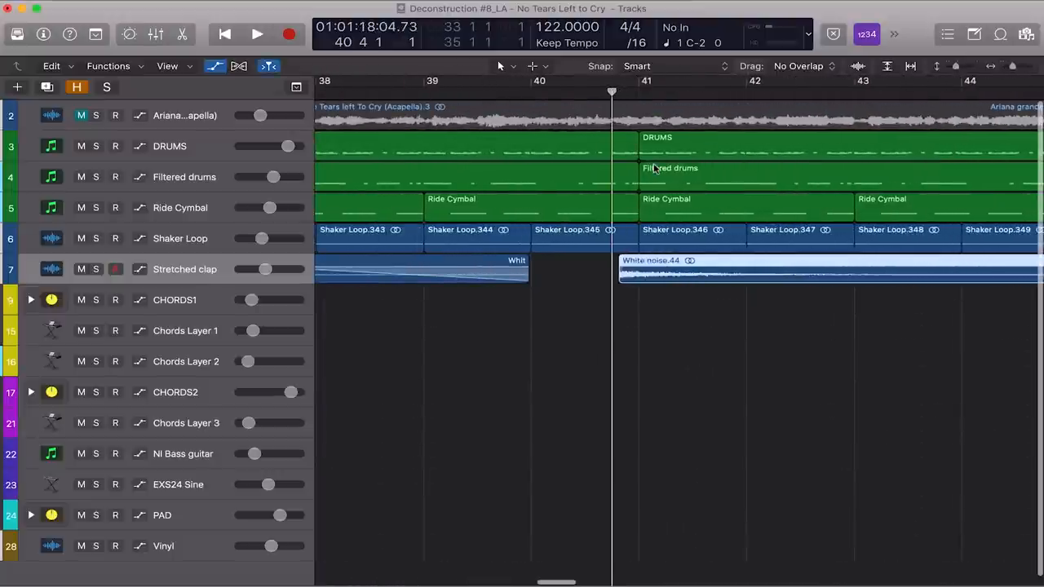
pyautogui.moveTo(661, 270); pyautogui.dragTo(620, 269)
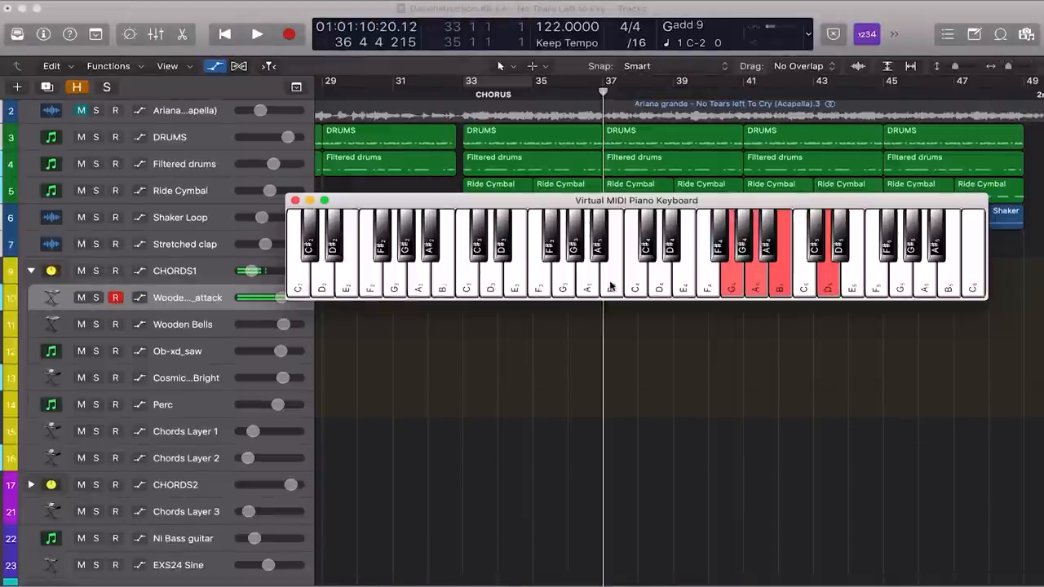
# Play a Gadd9 chord into the armed Wooden Bells_attack track, then close the keyboard
pyautogui.click(755, 277)
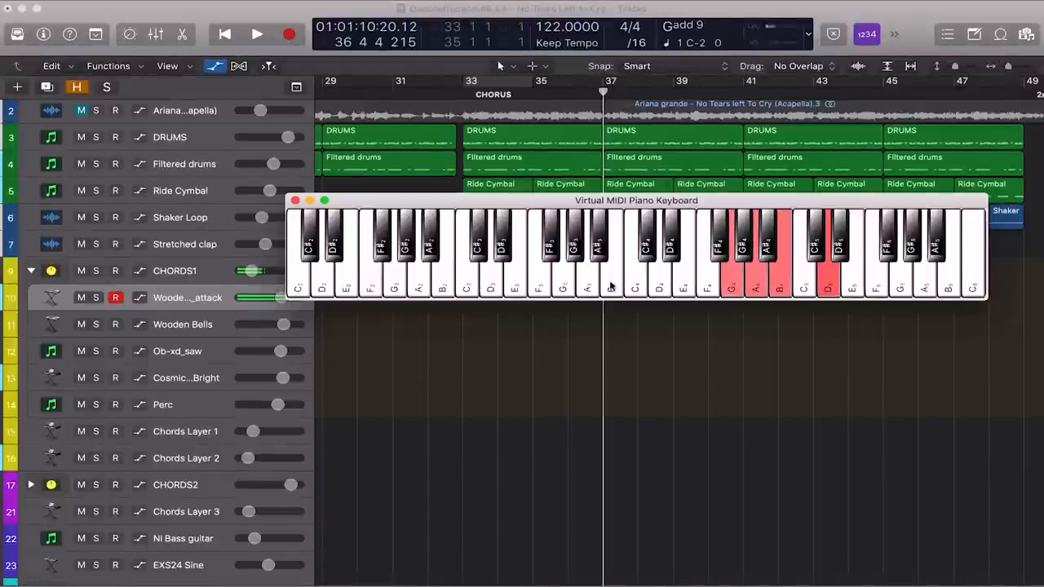
pyautogui.click(295, 201)
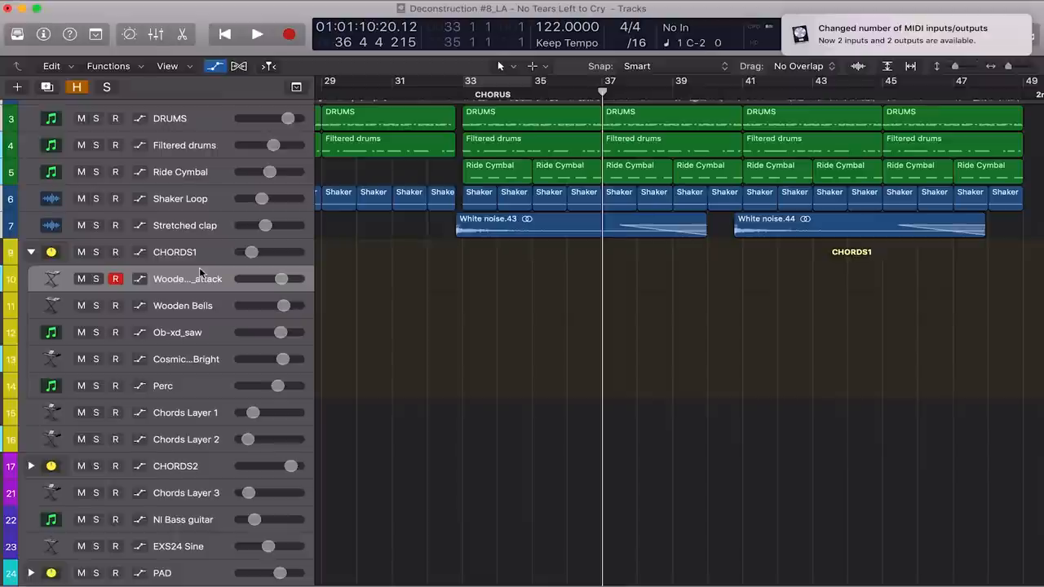
pyautogui.moveTo(187, 279)
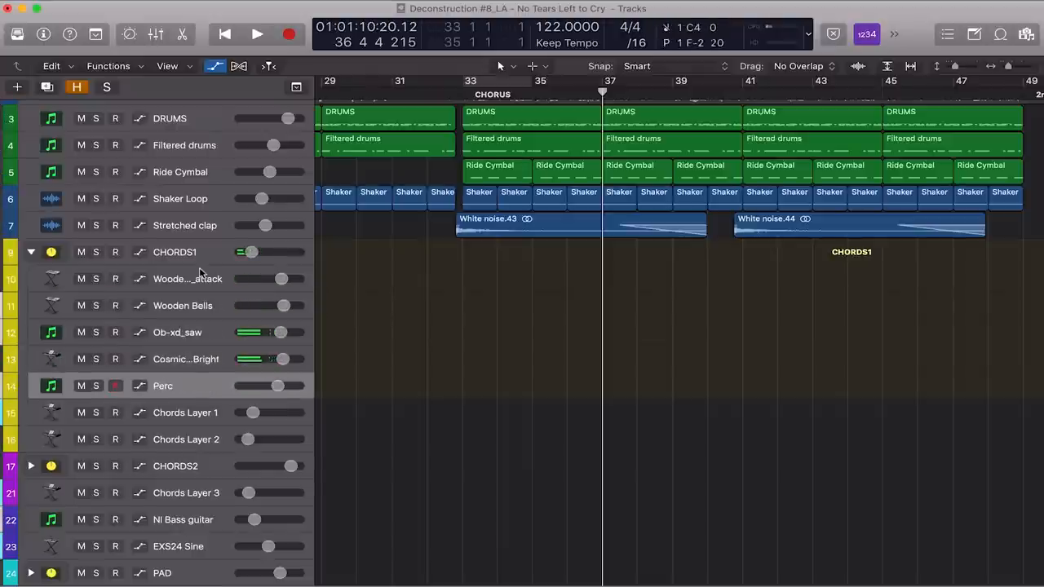
pyautogui.click(115, 386)
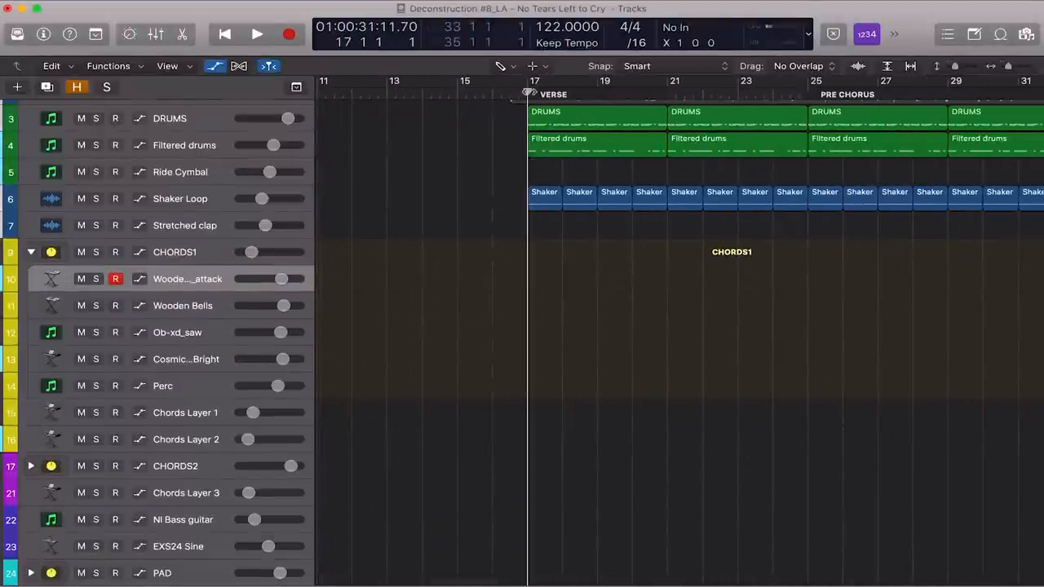
# Stretch the bar-17 Wooden Bells attack region to two bars and shorten its chord notes
pyautogui.moveTo(531, 279); pyautogui.dragTo(596, 279)
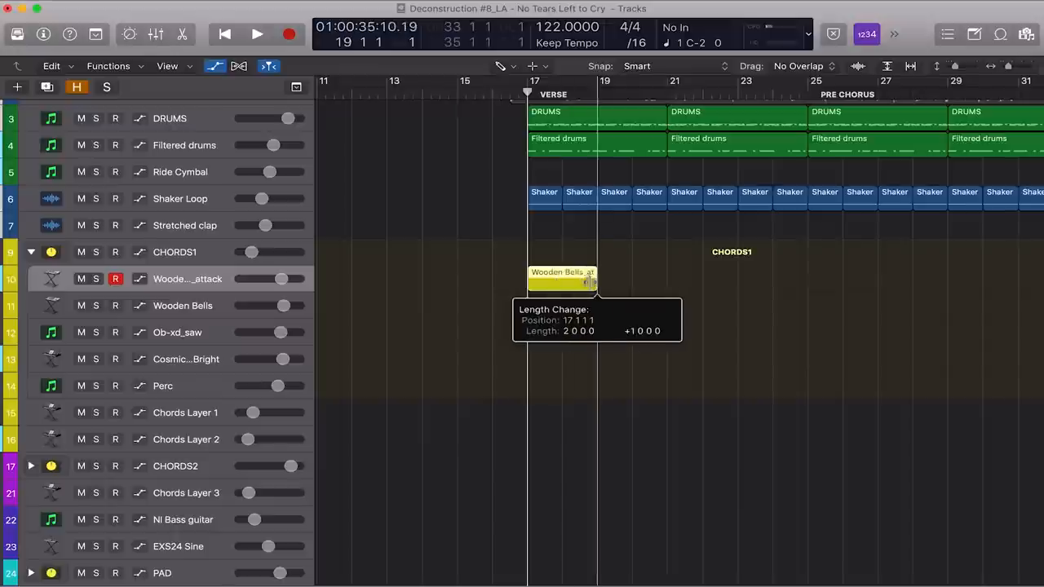
pyautogui.doubleClick(561, 277)
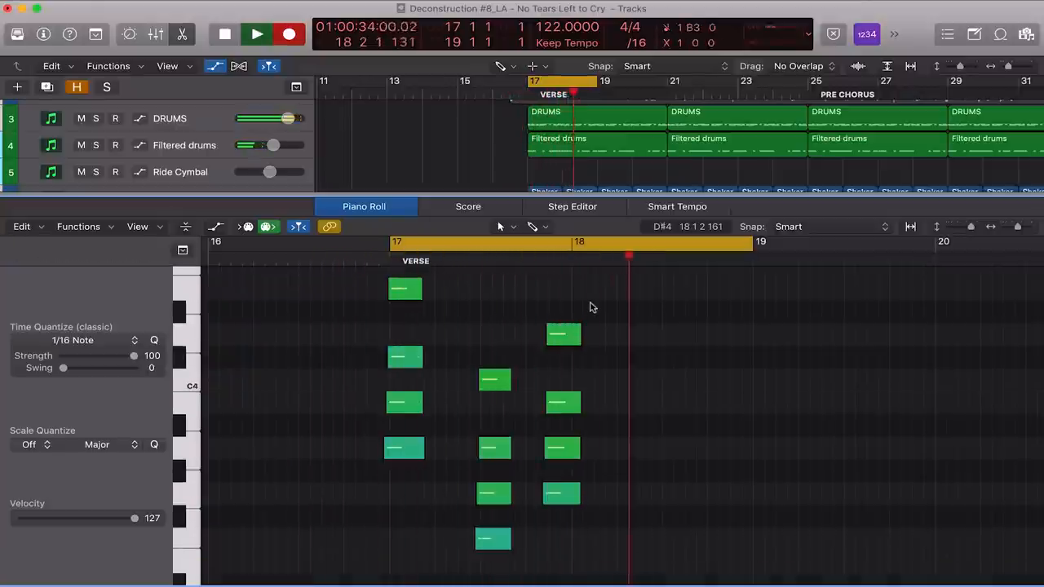
pyautogui.click(257, 34)
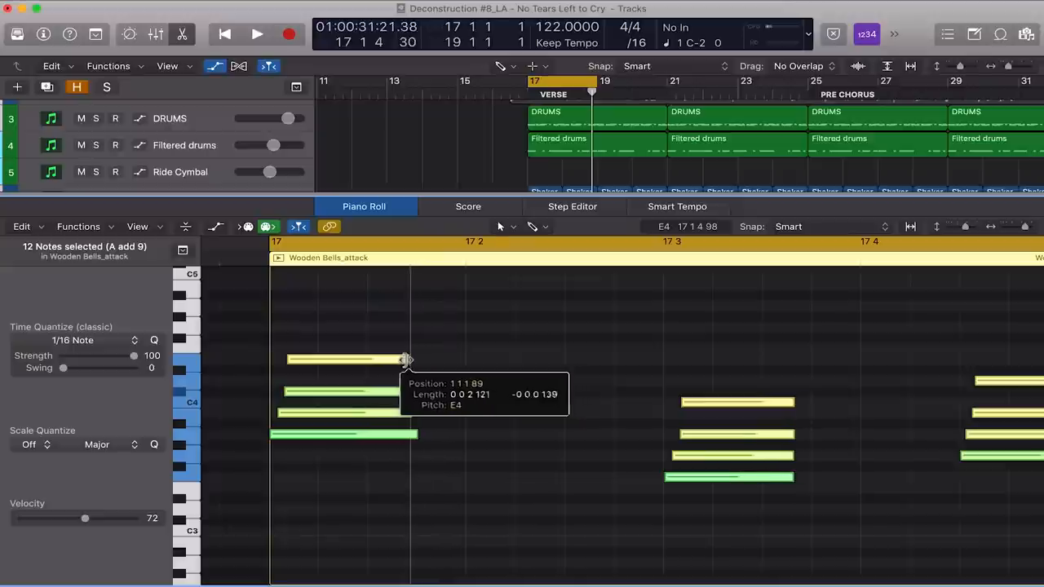
pyautogui.click(257, 33)
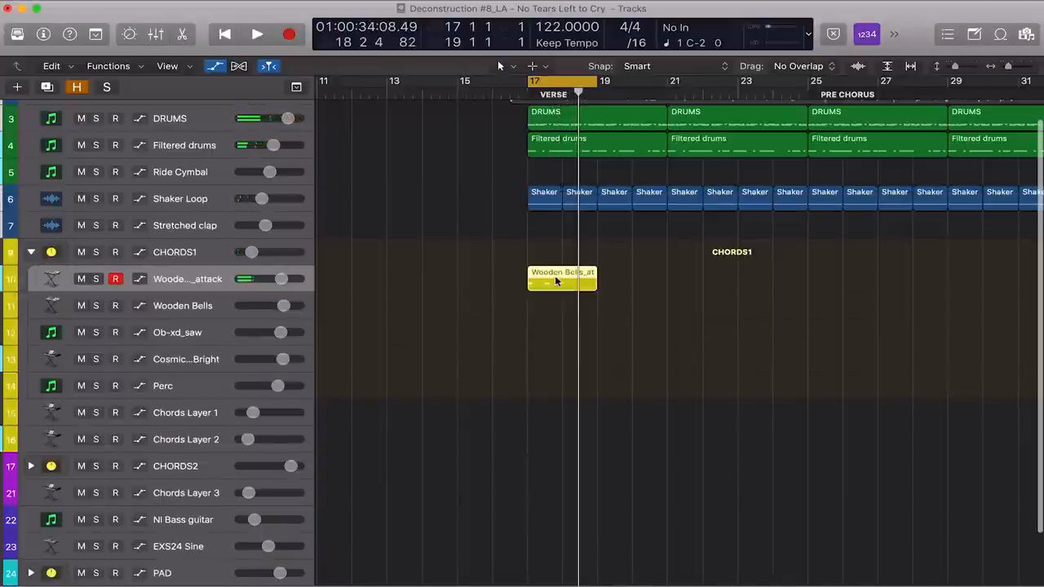
# Option-drag the Wooden Bells attack region onto tracks 11–14 at bar 17
pyautogui.moveTo(562, 277); pyautogui.dragTo(562, 326)
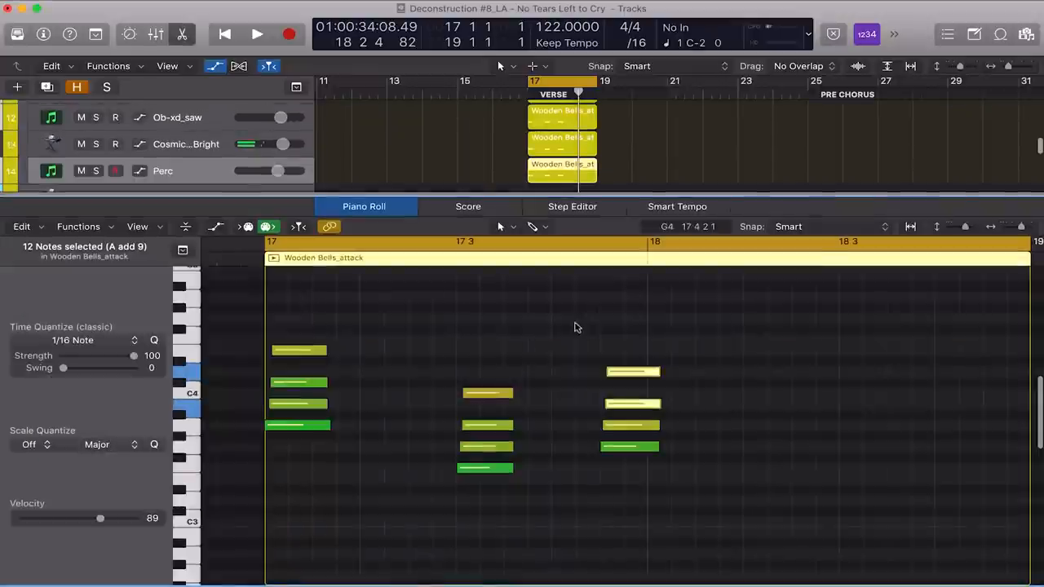
pyautogui.moveTo(100, 518); pyautogui.dragTo(85, 518)
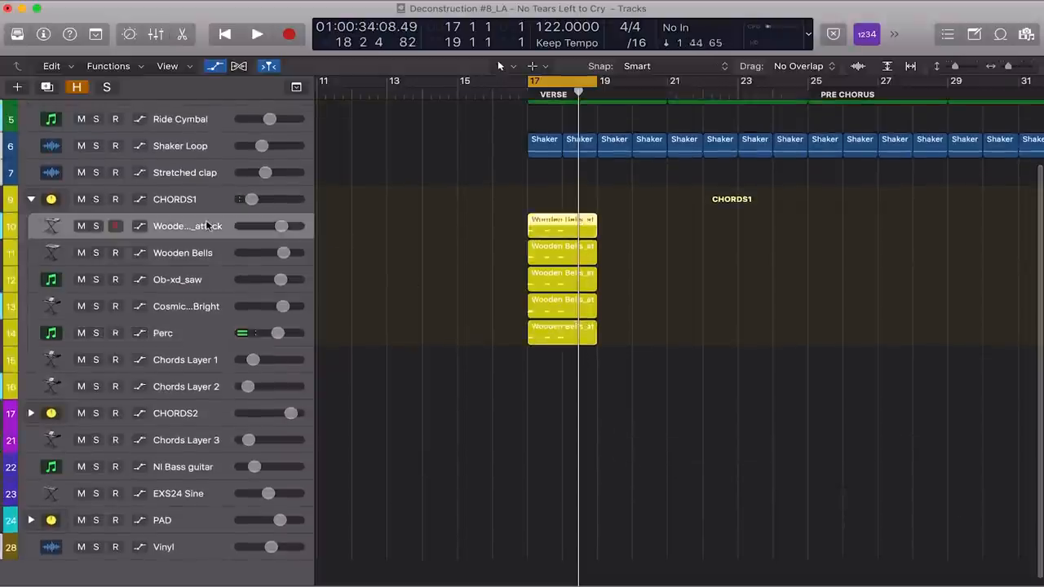
# Show the Inspector with the CHORDS1 stack's Bus 3 channel strip and plug-ins
pyautogui.click(256, 34)
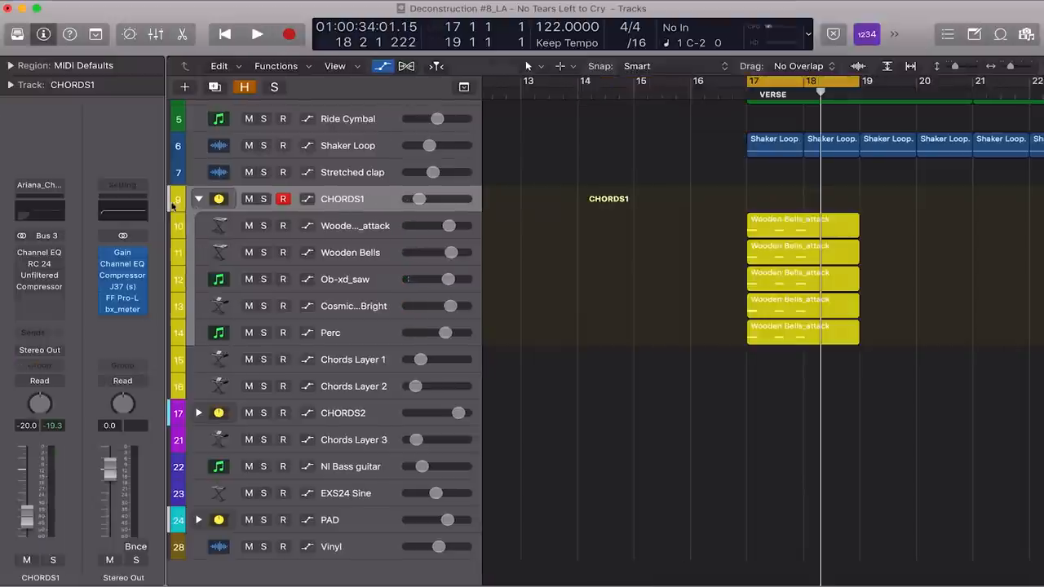
pyautogui.moveTo(39, 252)
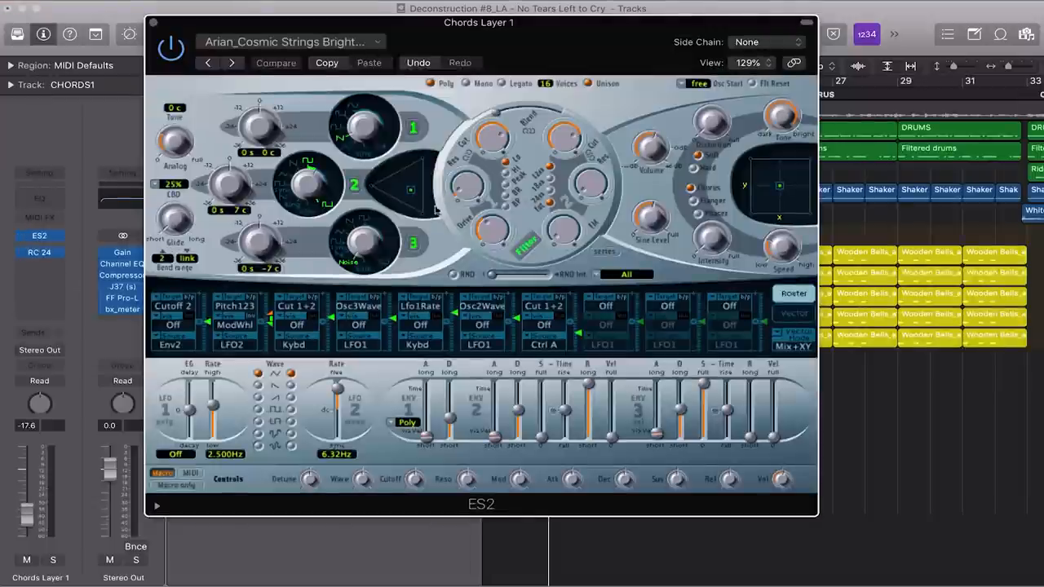
pyautogui.moveTo(416, 252)
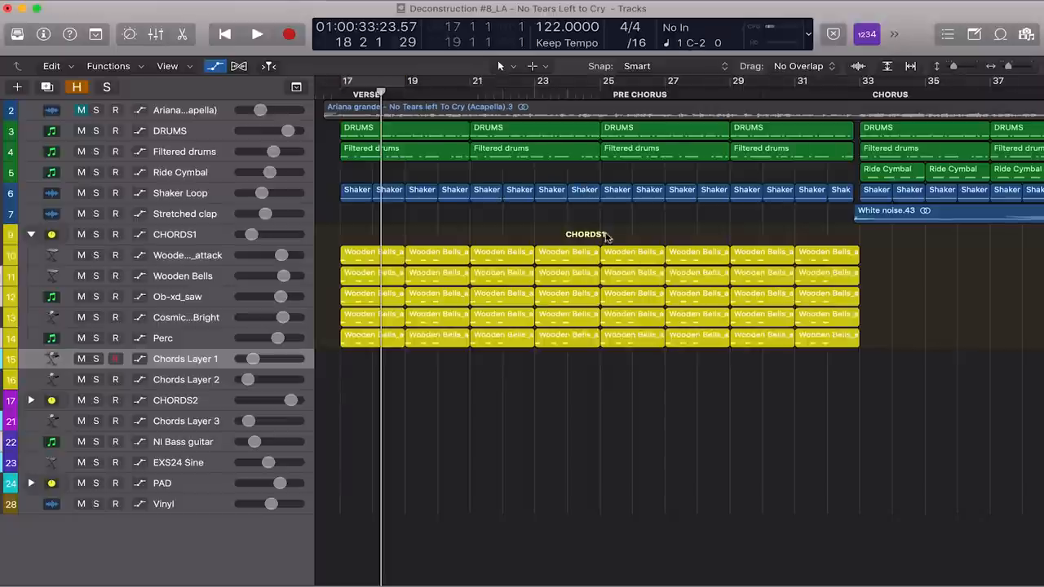
# Copy a Wooden Bells region onto Chords Layer 1 at bar 25, then hide the editor
pyautogui.moveTo(585, 237); pyautogui.dragTo(632, 335)
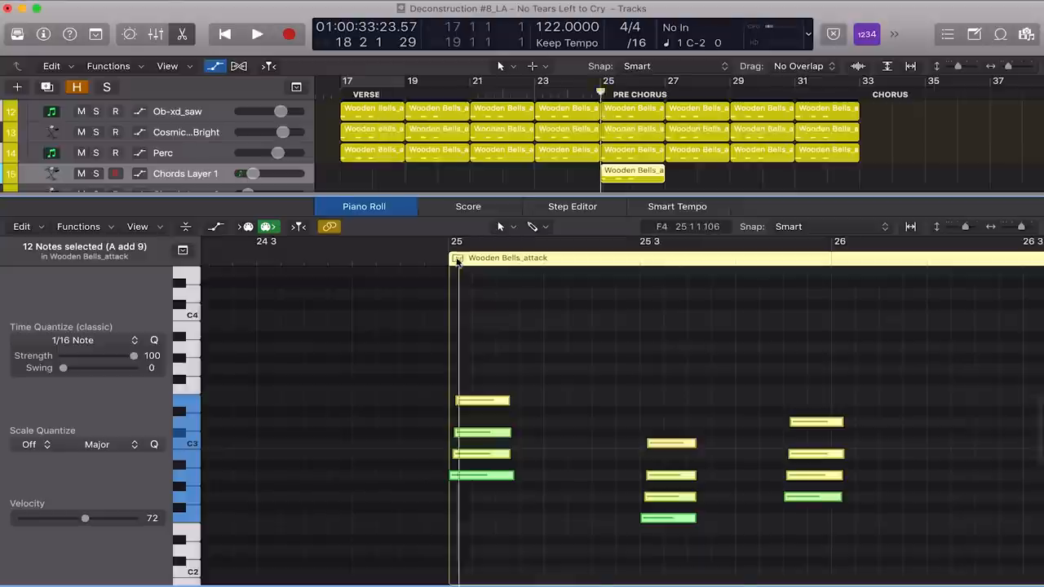
pyautogui.click(256, 33)
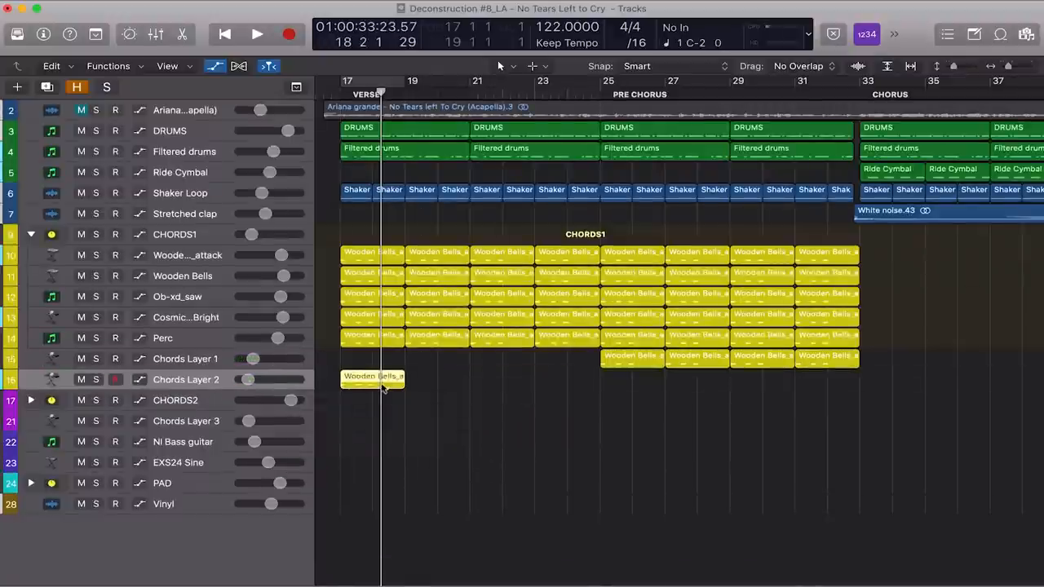
# Raise the Chords Layer 2 notes 14 semitones and lower their velocity
pyautogui.doubleClick(373, 376)
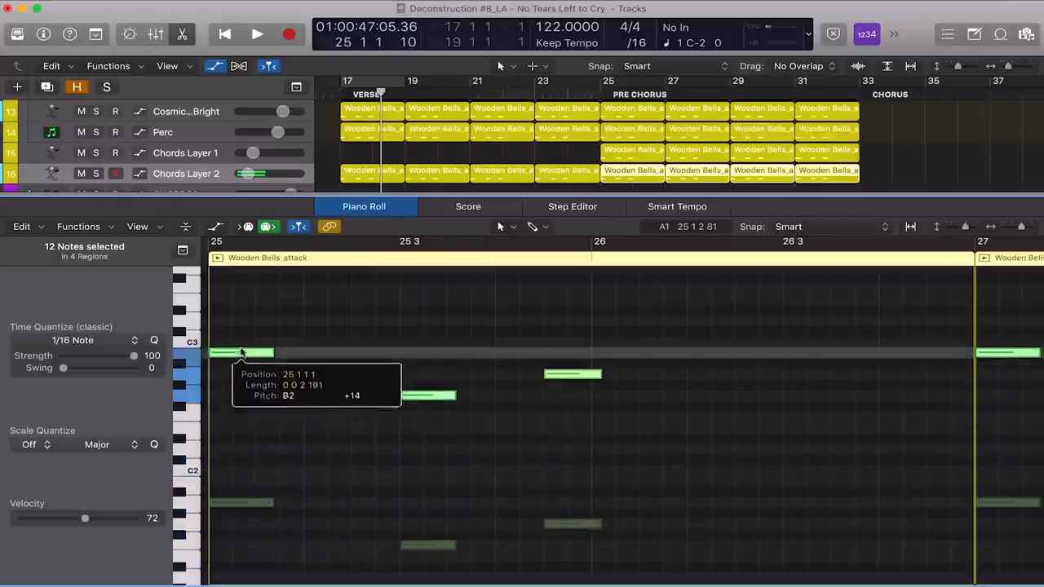
pyautogui.moveTo(242, 352); pyautogui.dragTo(246, 331)
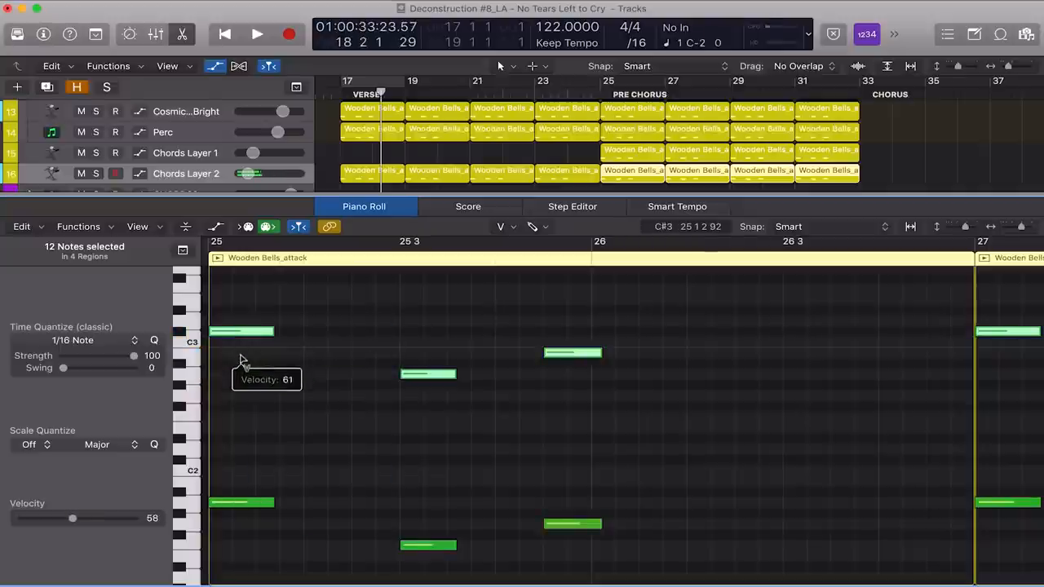
pyautogui.click(257, 33)
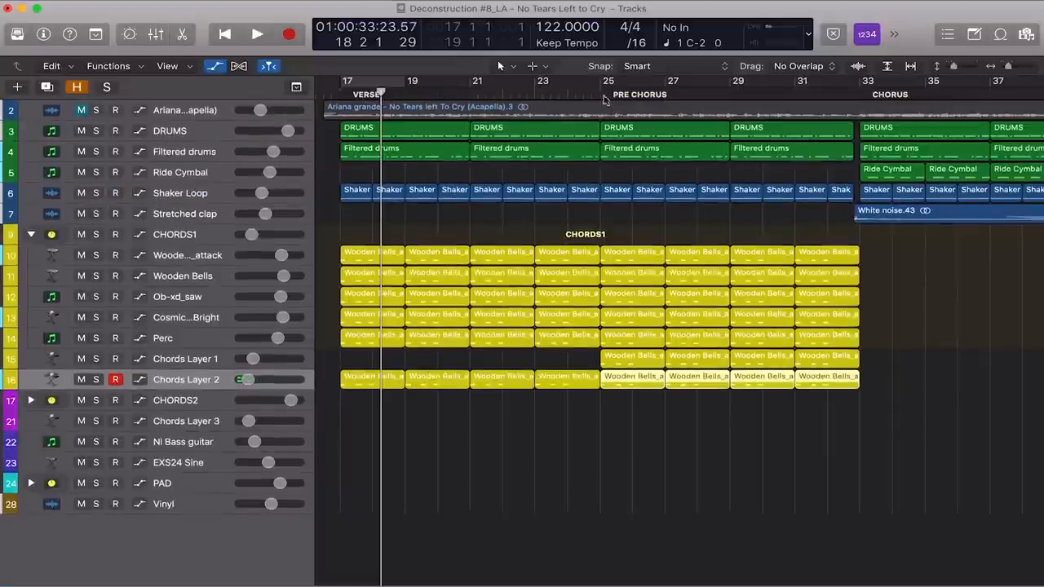
pyautogui.click(257, 34)
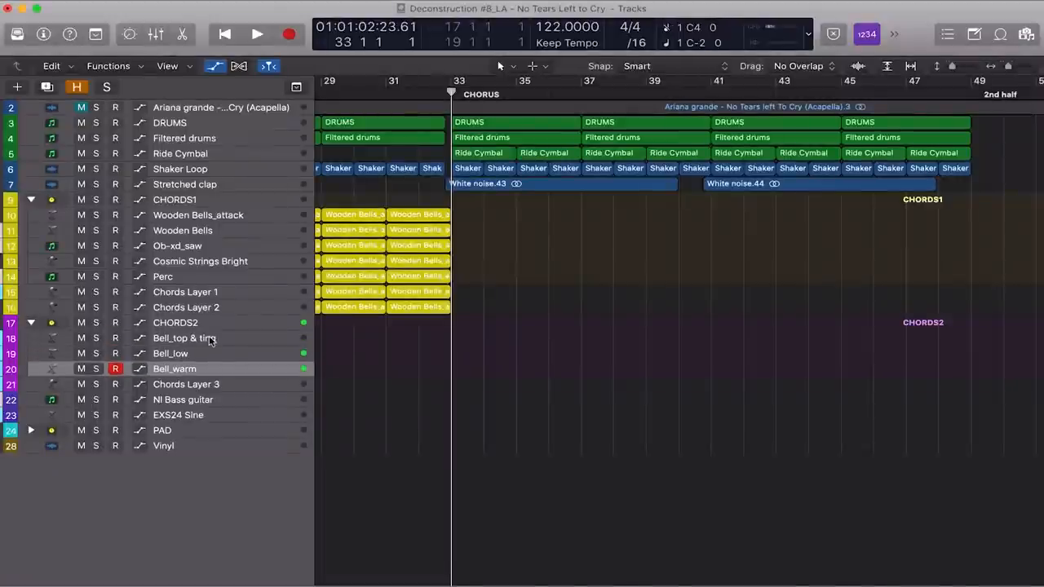
# Select the Bell_top & ting track and set up its chorus region at bar 41
pyautogui.click(186, 384)
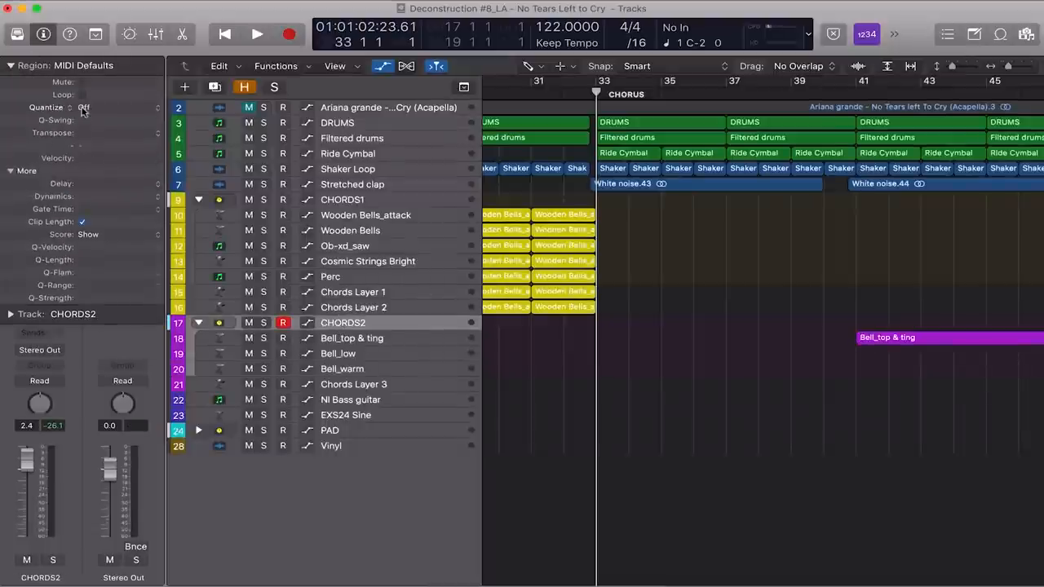
pyautogui.click(106, 107)
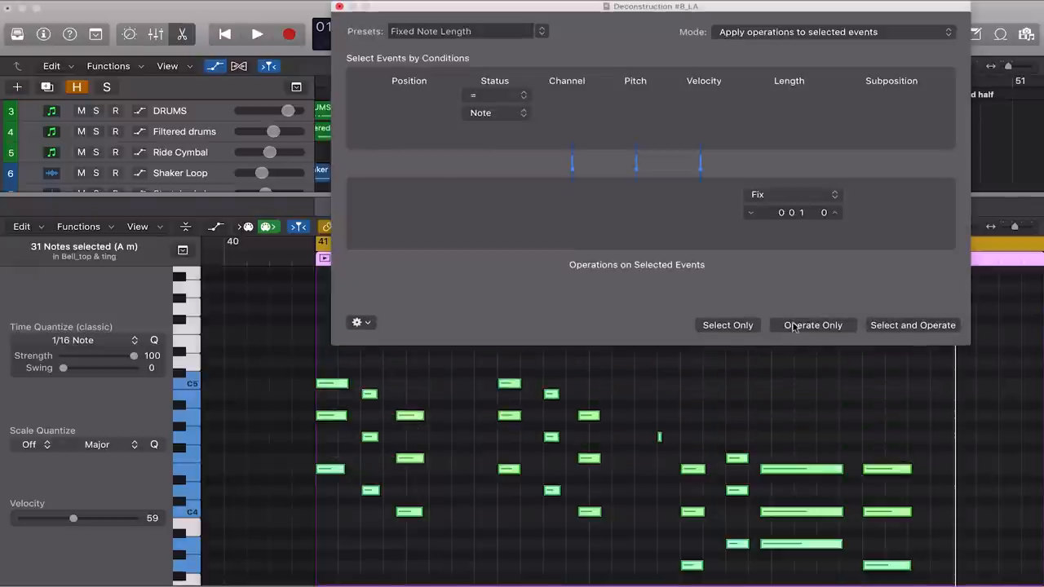
# Apply Fixed Note Length to the bell notes and copy the region to Bell_low and Bell_warm
pyautogui.click(813, 325)
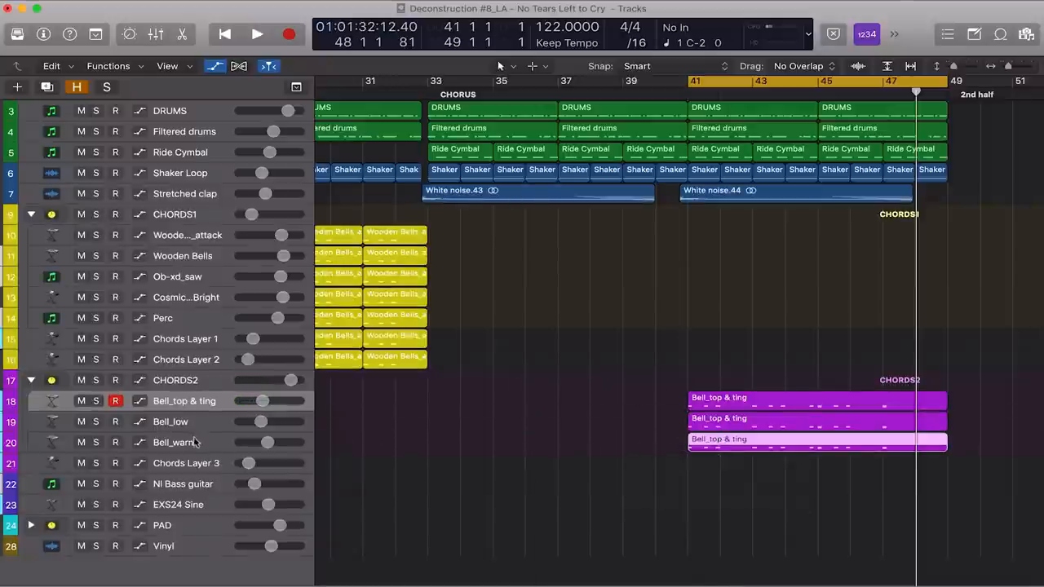
pyautogui.click(115, 443)
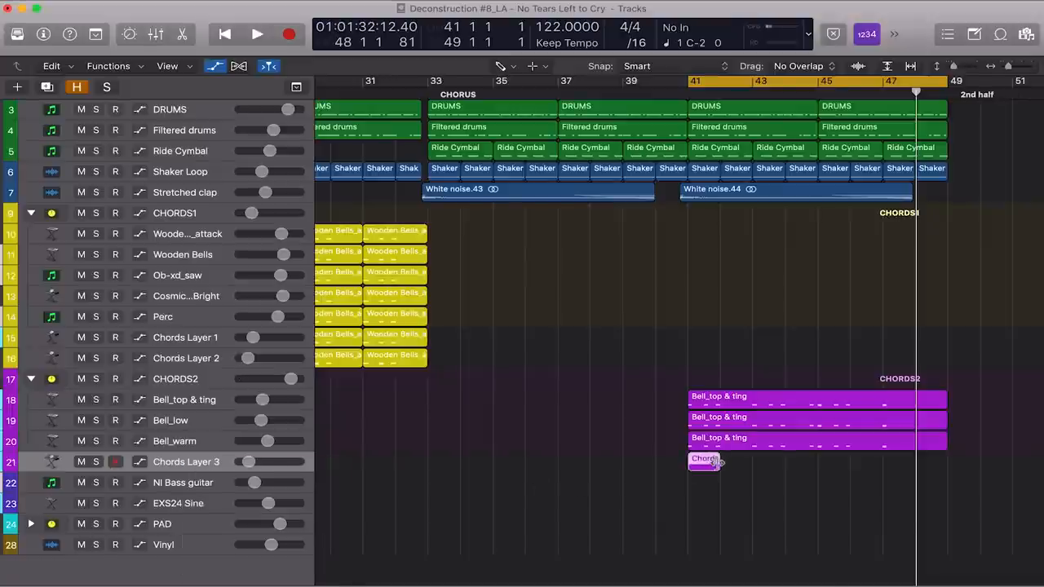
# Open the bar 41–49 Chords Layer 3 region in the Piano Roll
pyautogui.doubleClick(704, 458)
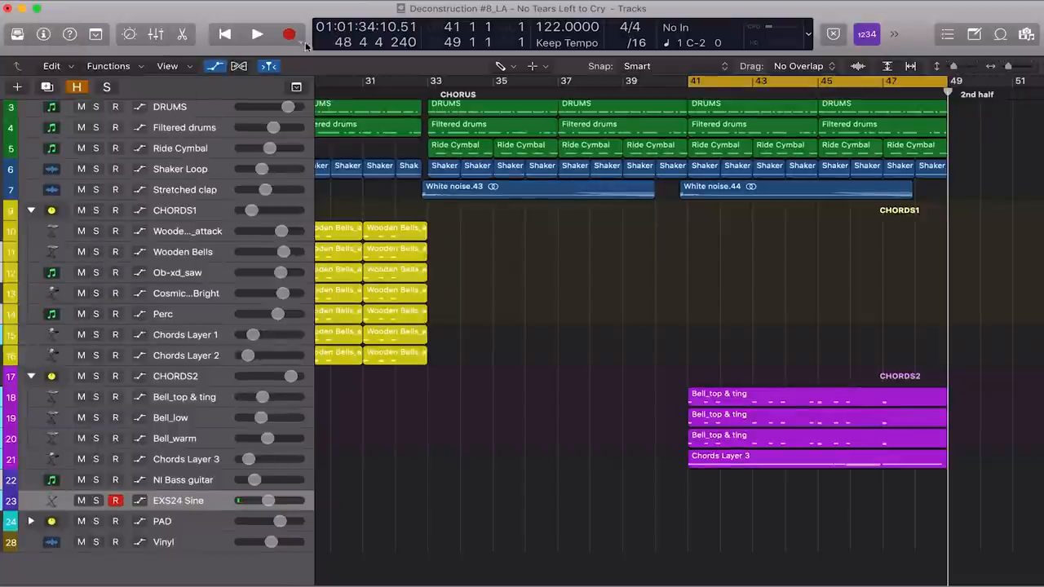
# Scroll to bar 17 and open the empty NI Bass guitar region for note entry
pyautogui.hscroll(-3)
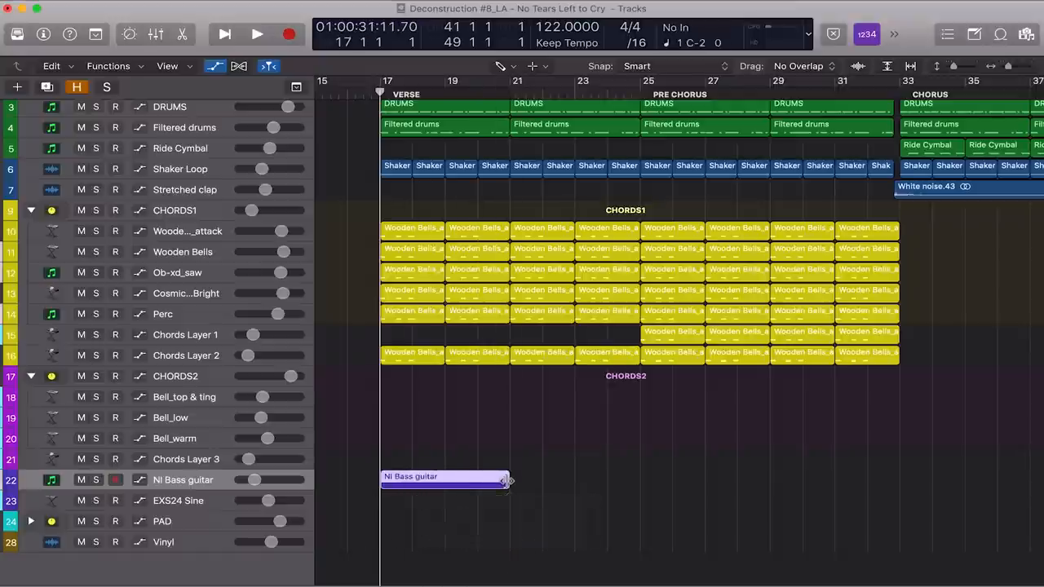
pyautogui.doubleClick(444, 477)
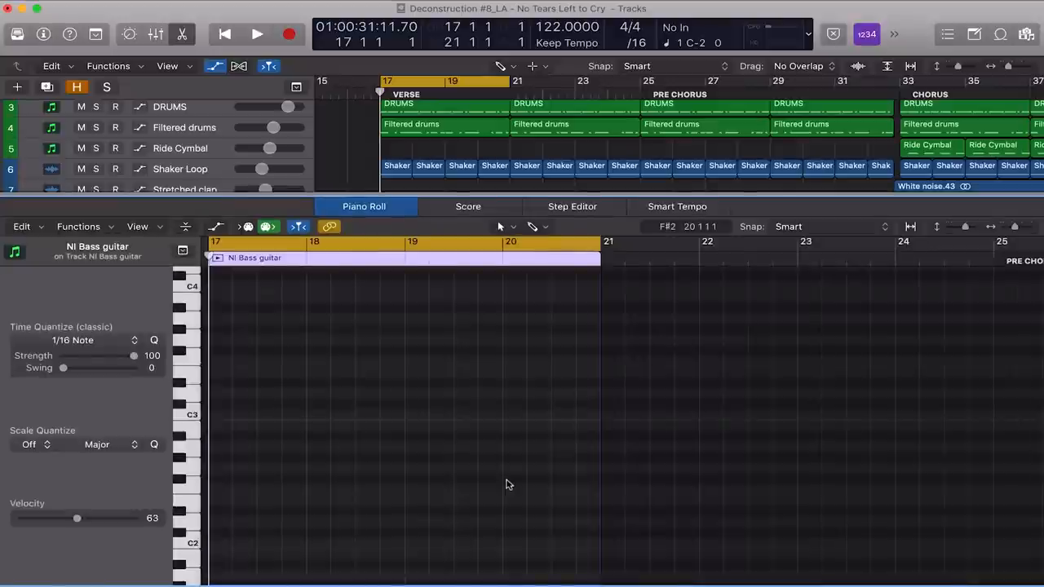
pyautogui.click(257, 33)
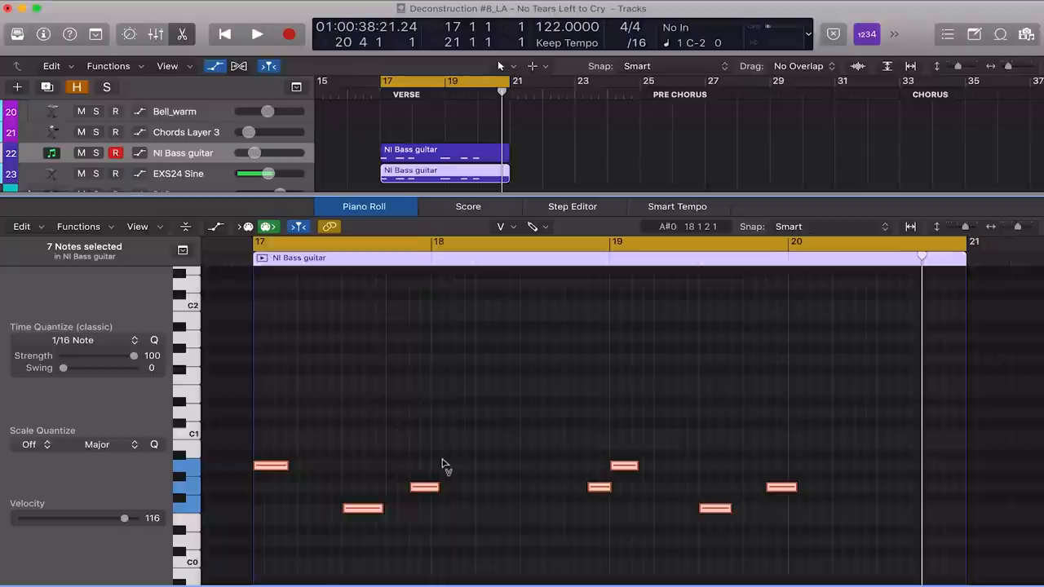
# Hide the bass note editor and open a bass region to extend through bar 33
pyautogui.click(530, 490)
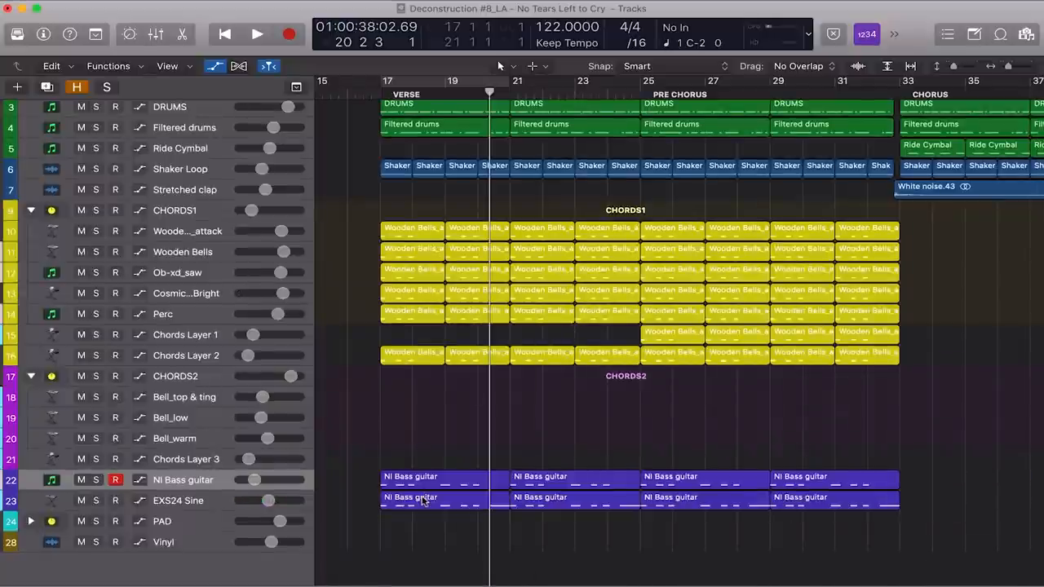
pyautogui.doubleClick(410, 497)
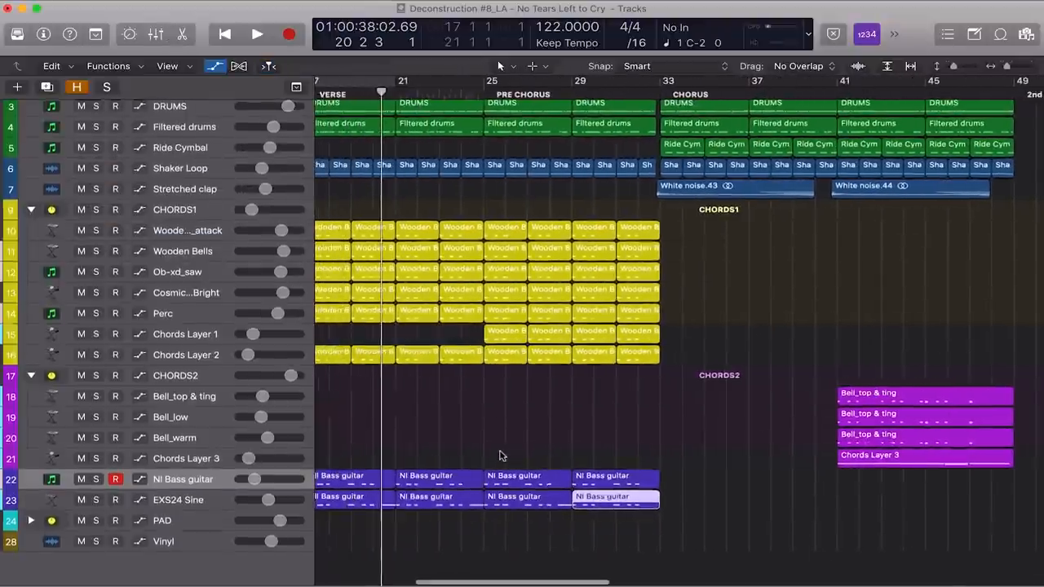
pyautogui.click(256, 33)
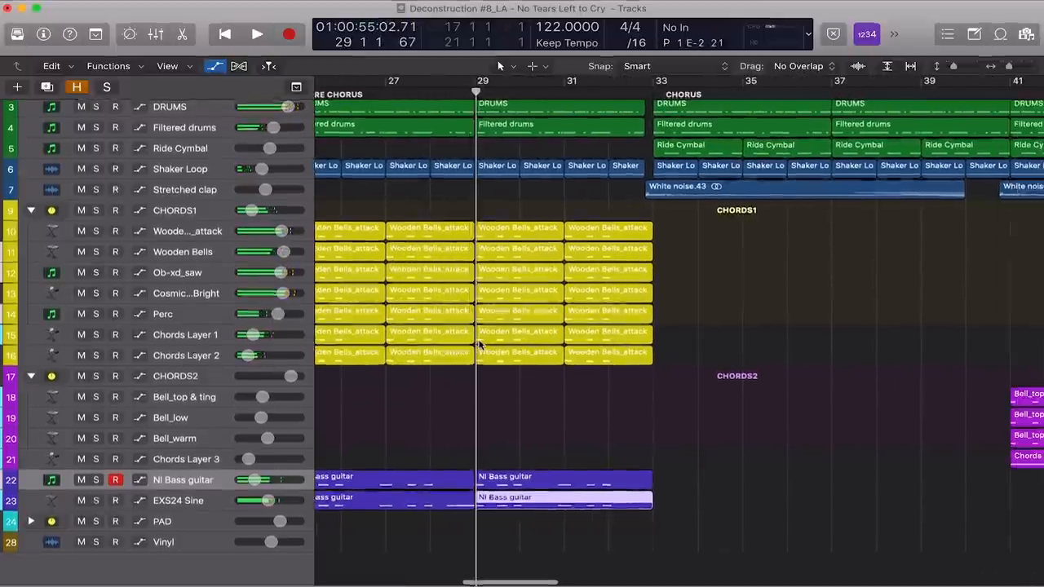
pyautogui.hscroll(3)
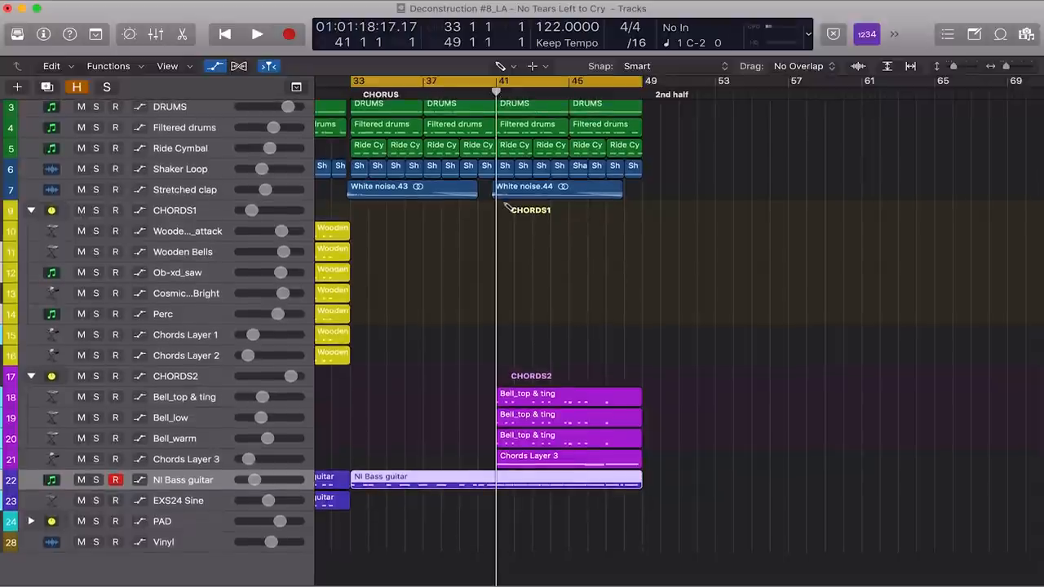
pyautogui.moveTo(472, 459)
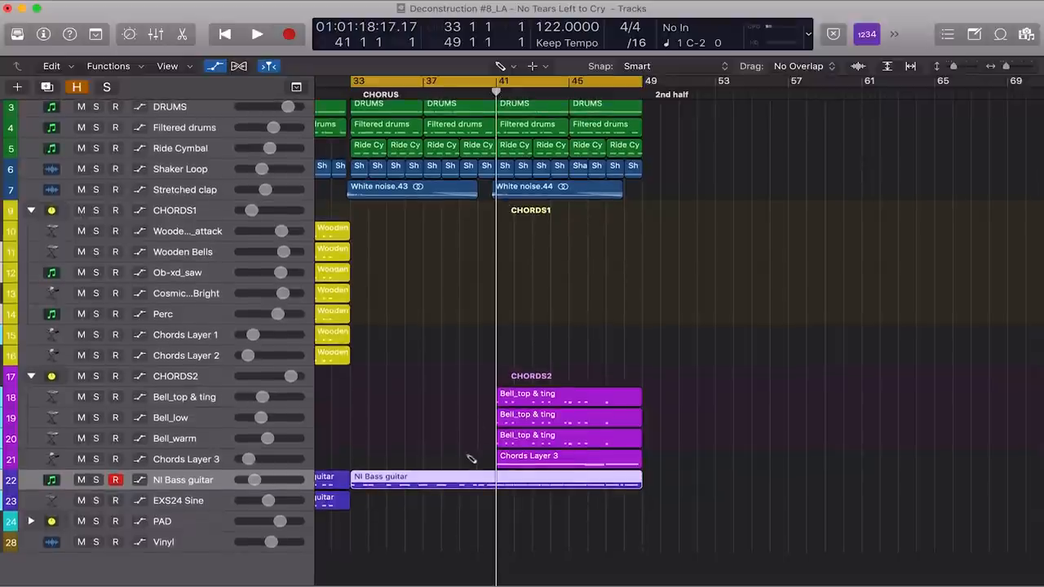
# Edit the chorus bass notes for bars 37–43 and return to the full arrangement view
pyautogui.doubleClick(423, 479)
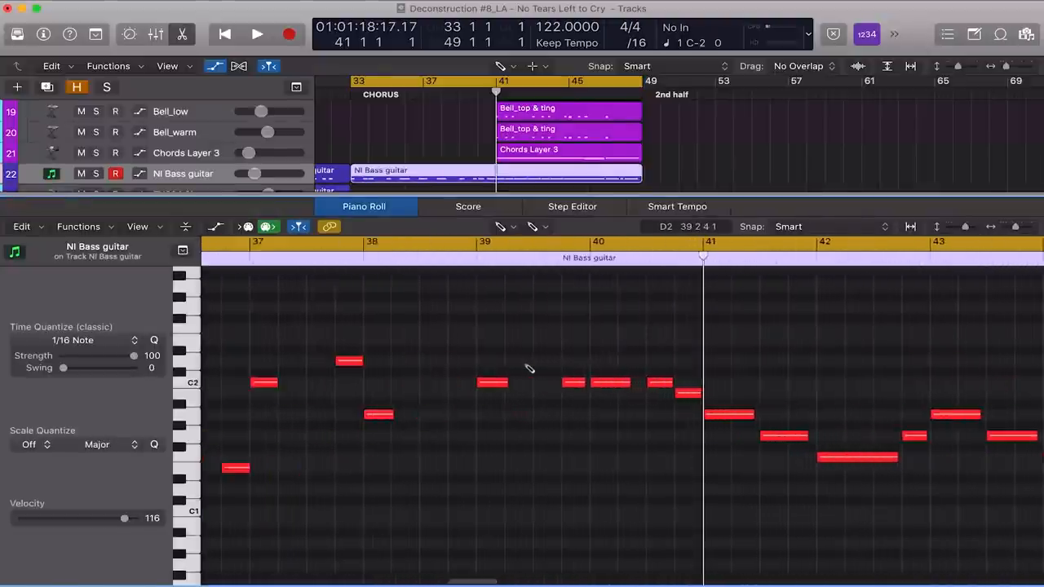
pyautogui.hscroll(-3)
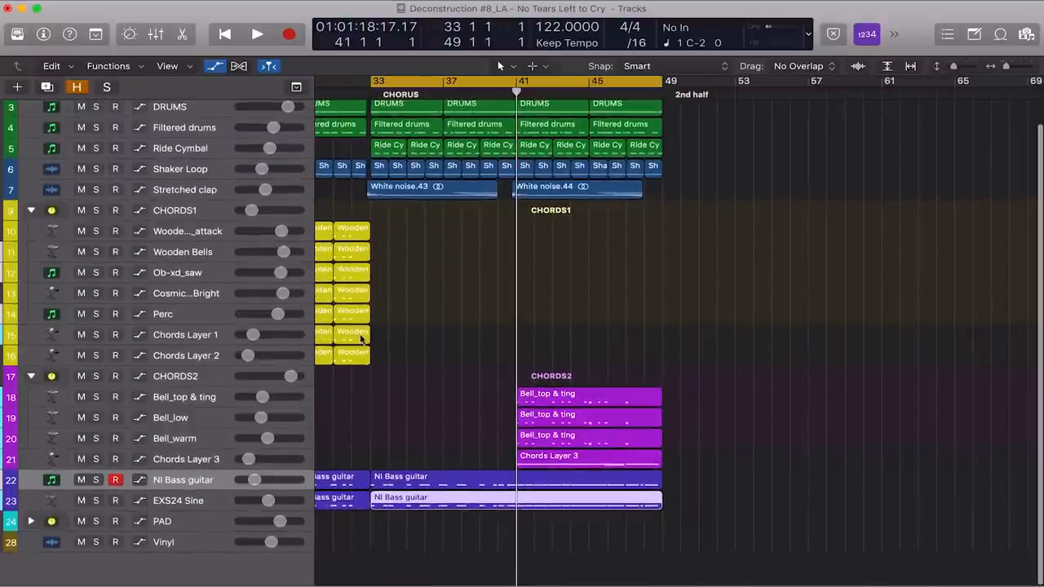
pyautogui.moveTo(465, 498)
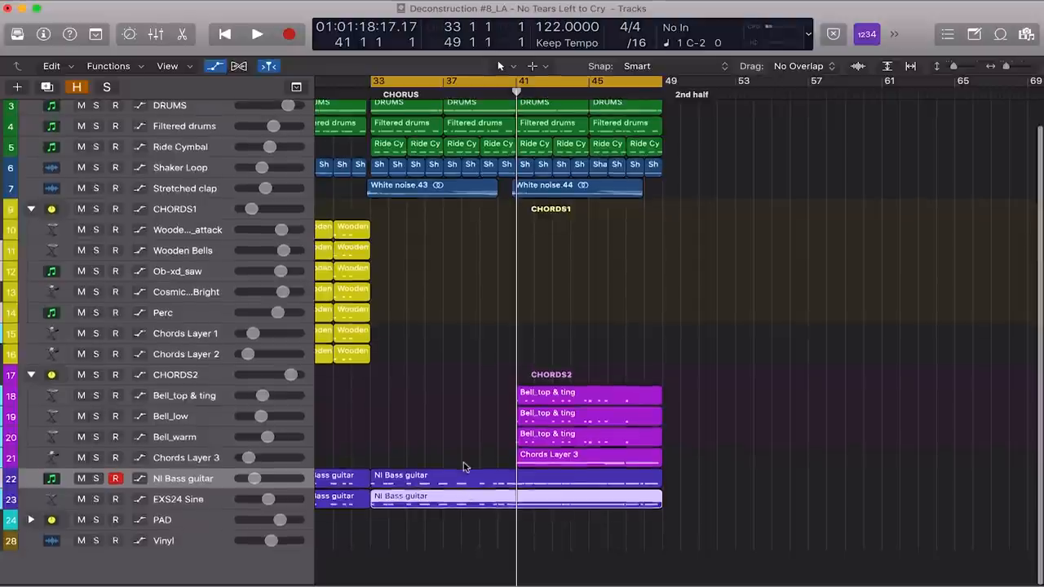
# Raise the velocity of the long pad note in bar 38 to 127
pyautogui.scroll(-3)
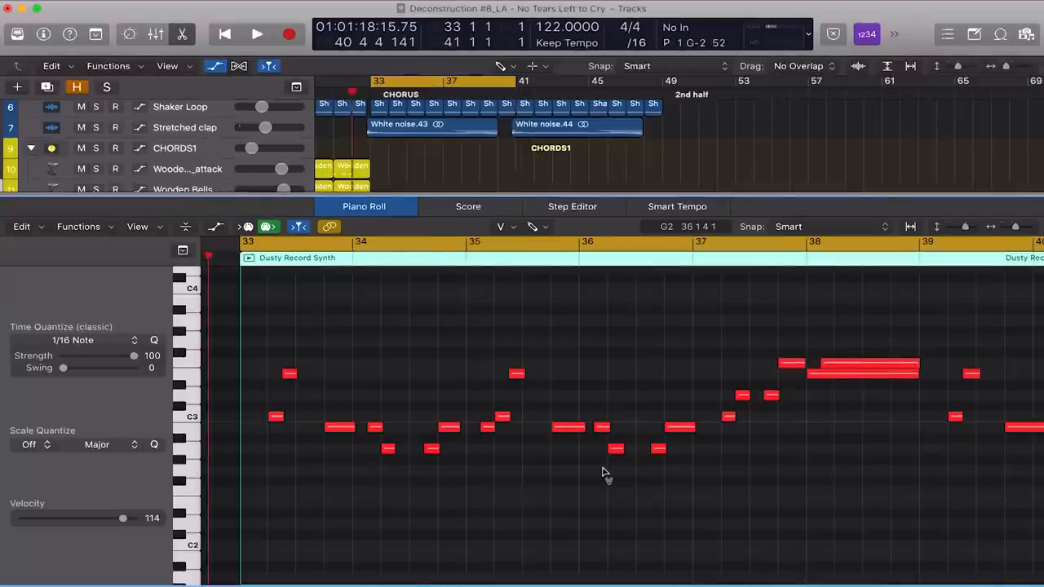
pyautogui.click(256, 35)
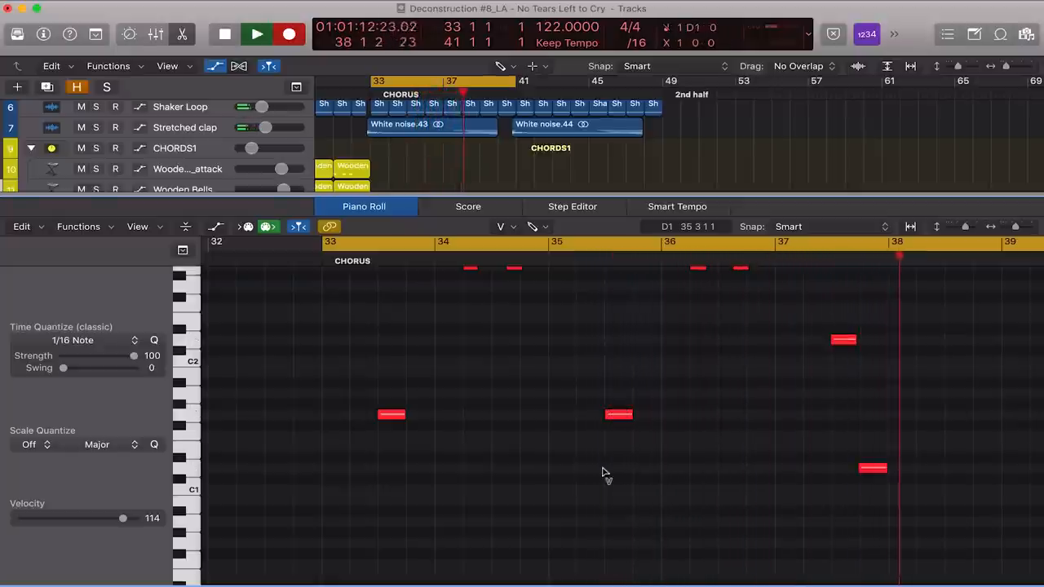
pyautogui.click(256, 34)
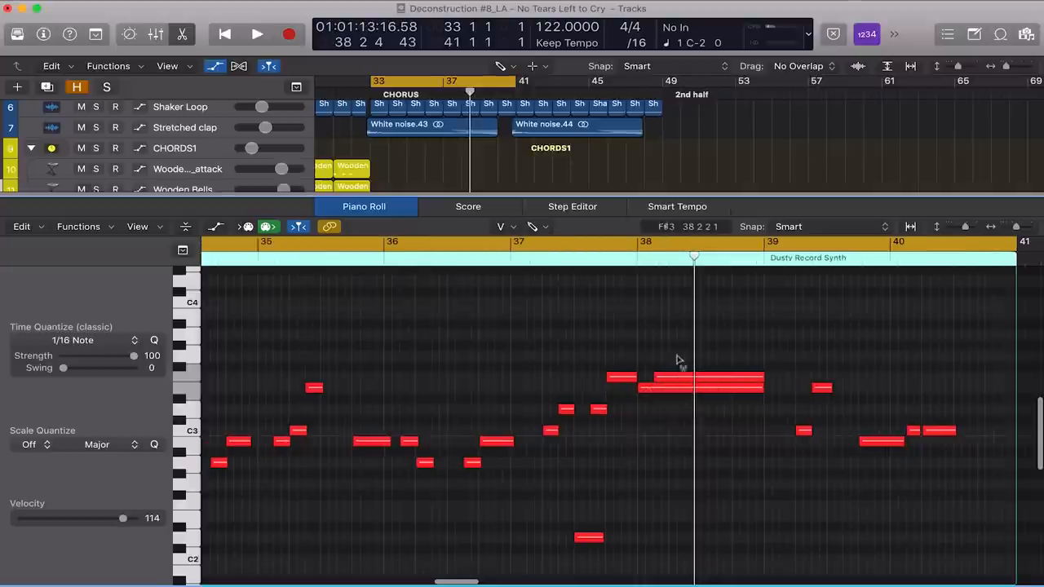
pyautogui.click(706, 379)
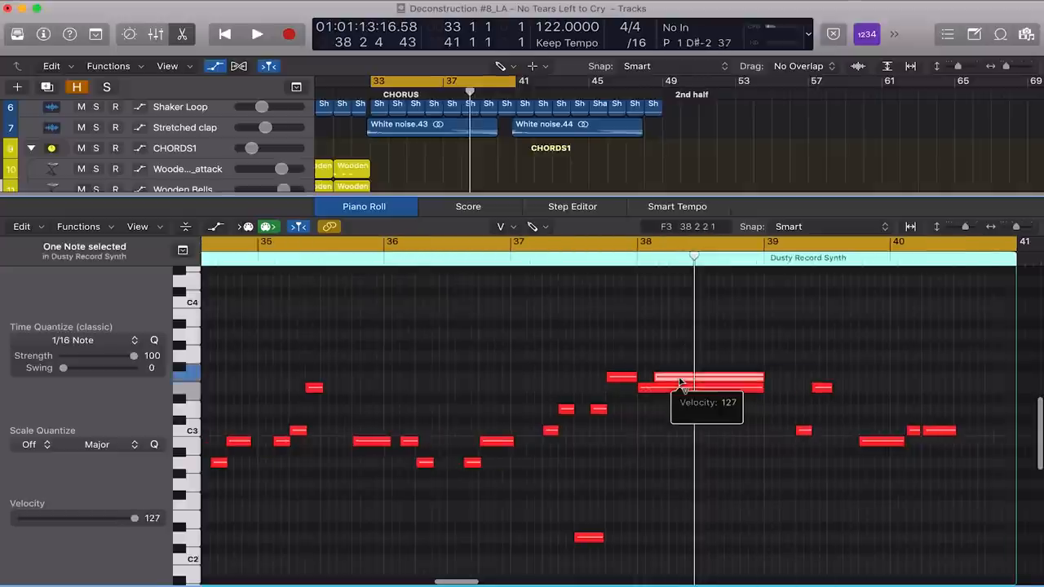
pyautogui.moveTo(702, 379); pyautogui.dragTo(681, 453)
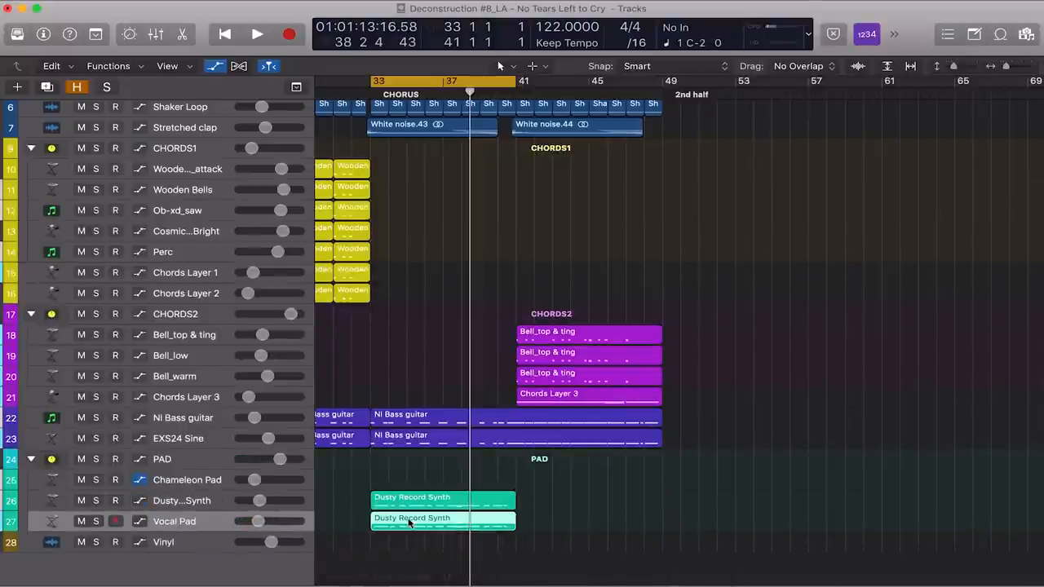
# Copy the Dusty Record Synth regions to bars 41–49 and add a Chameleon Pad region at bar 25
pyautogui.doubleClick(443, 518)
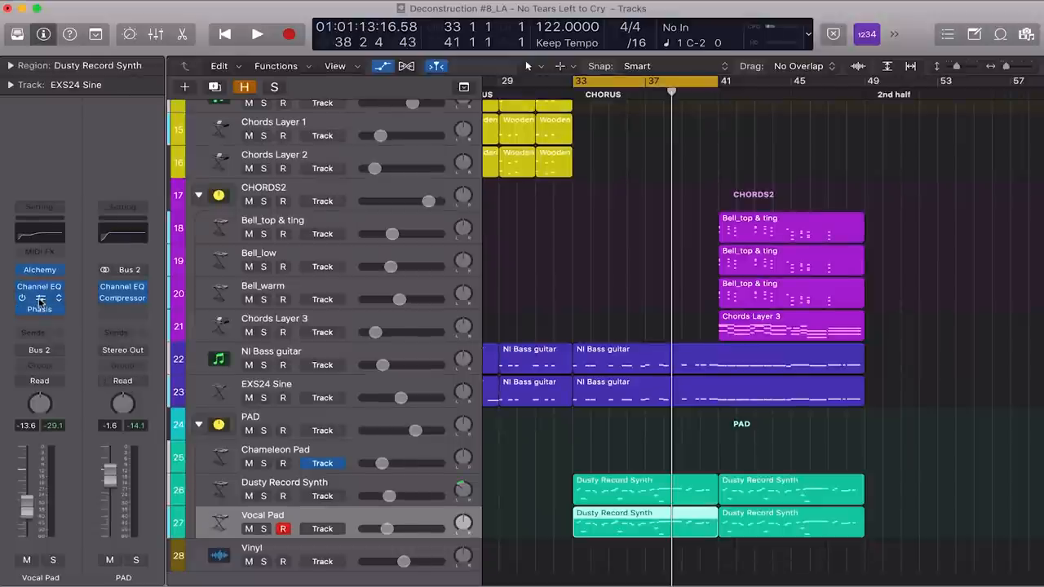
pyautogui.click(39, 308)
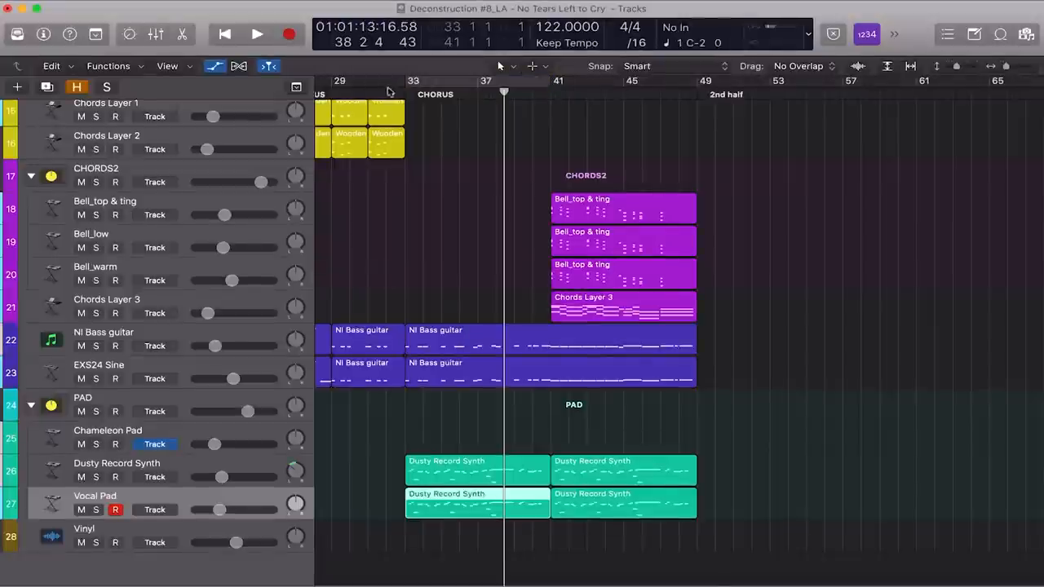
pyautogui.click(257, 34)
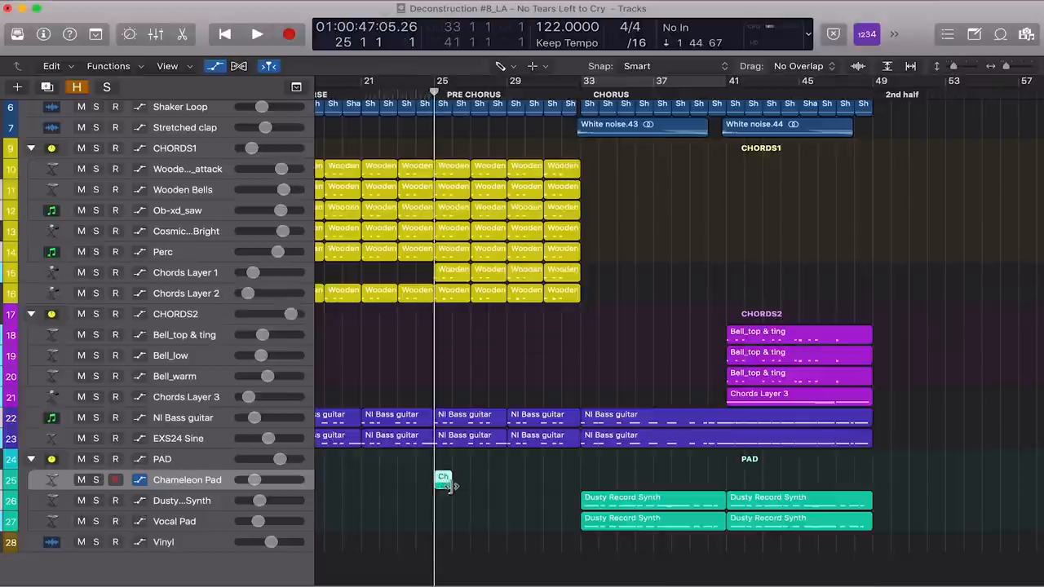
# Stretch the Chameleon Pad region to bar 33 and show its Alchemy Cutoff automation
pyautogui.moveTo(448, 480); pyautogui.dragTo(579, 480)
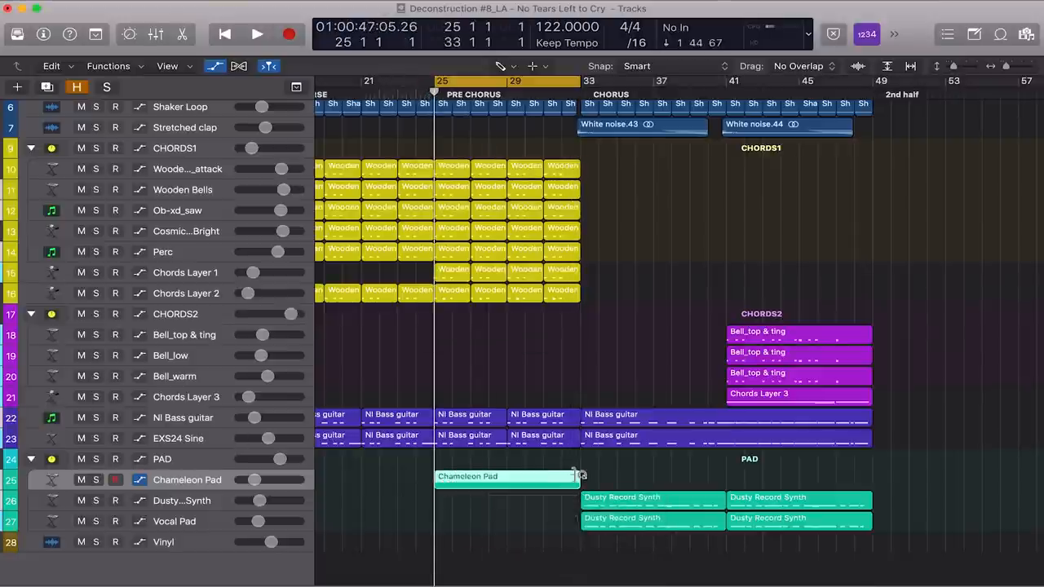
pyautogui.doubleClick(506, 476)
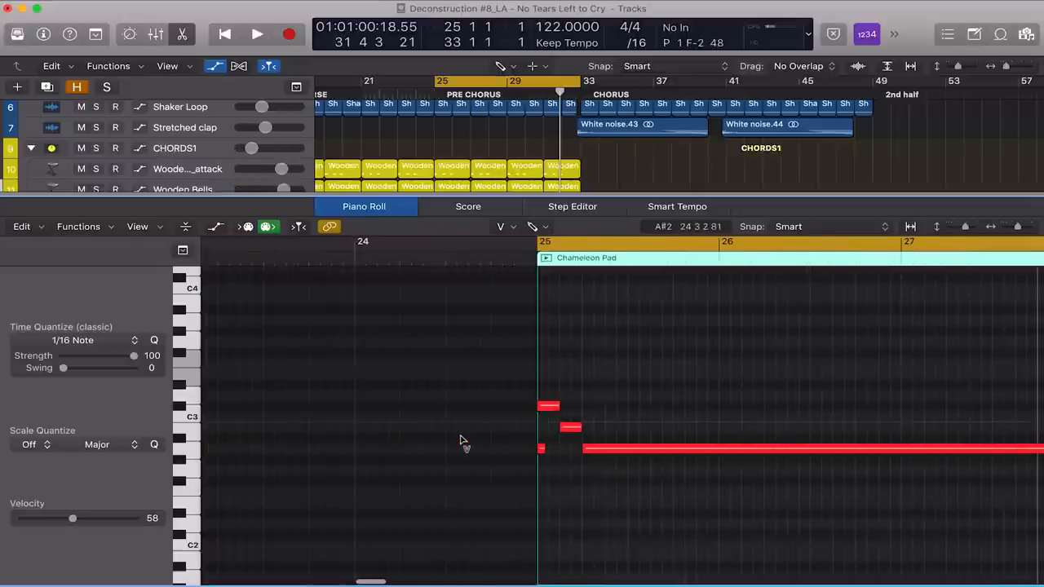
pyautogui.click(572, 427)
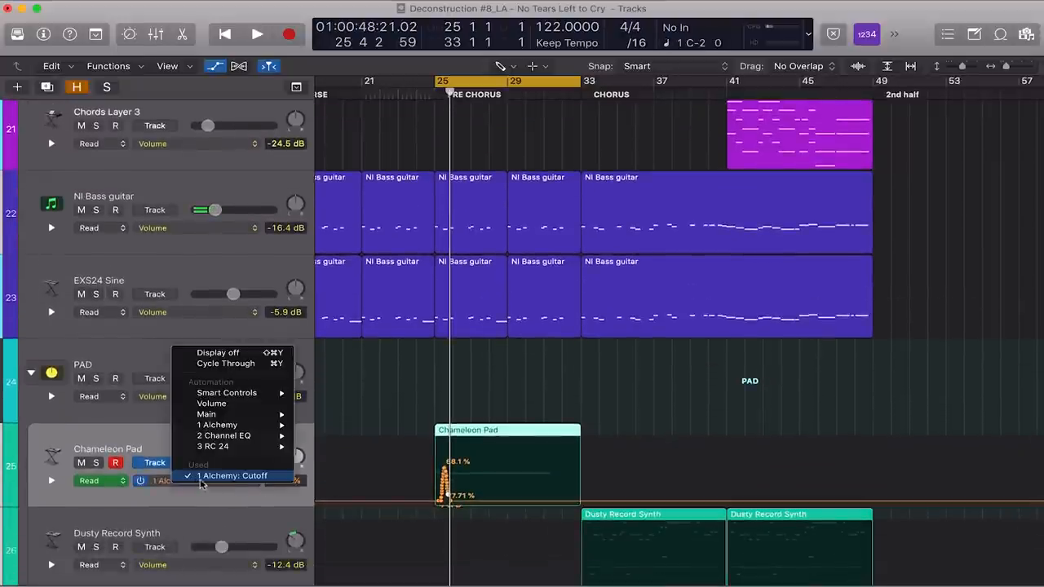
# Draw an Alchemy Cutoff ramp rising from about 8% to 52% across the pre-chorus
pyautogui.click(233, 475)
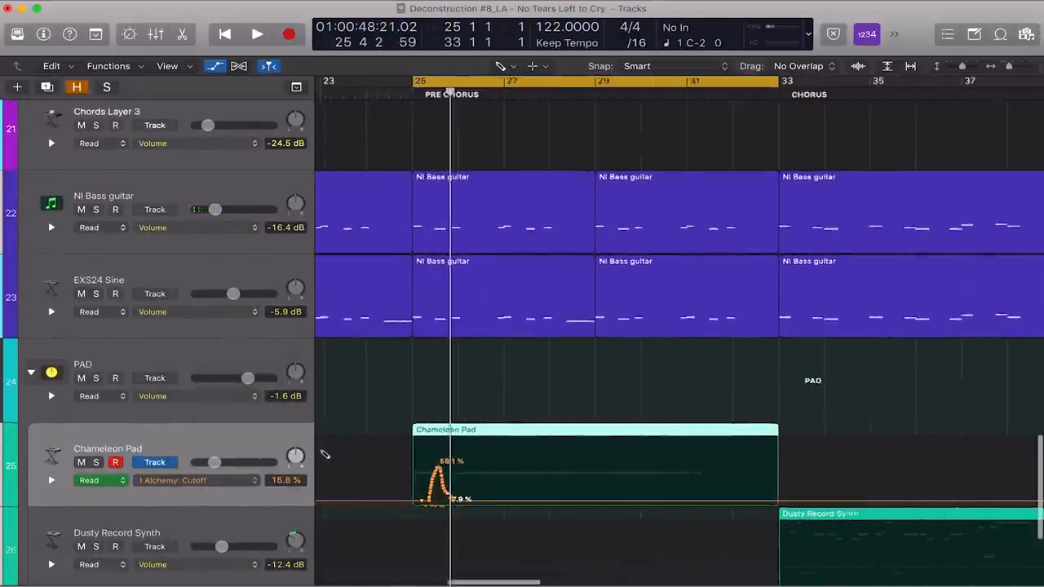
pyautogui.moveTo(461, 499); pyautogui.dragTo(499, 478)
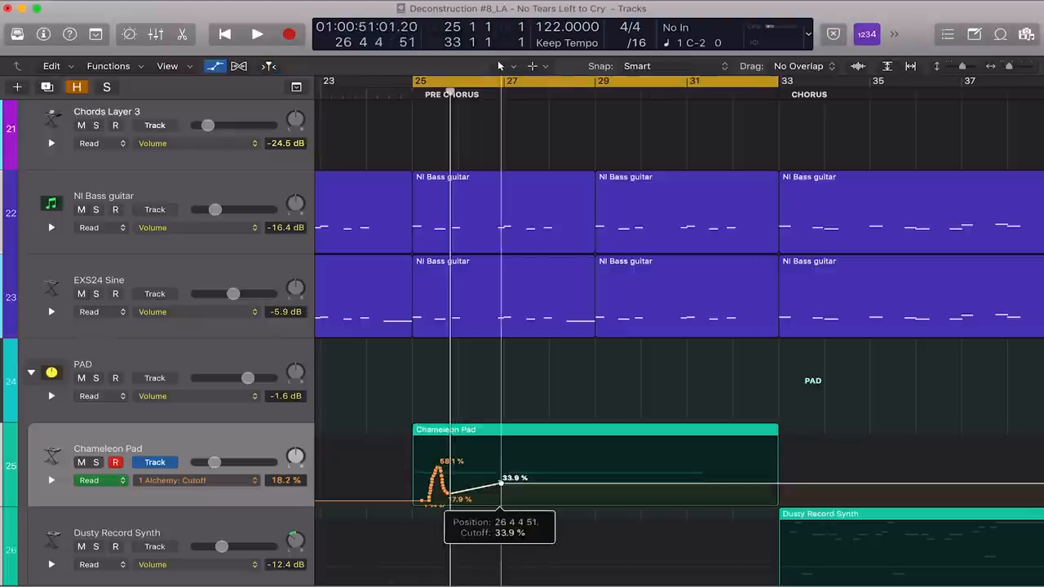
pyautogui.moveTo(502, 477); pyautogui.dragTo(705, 467)
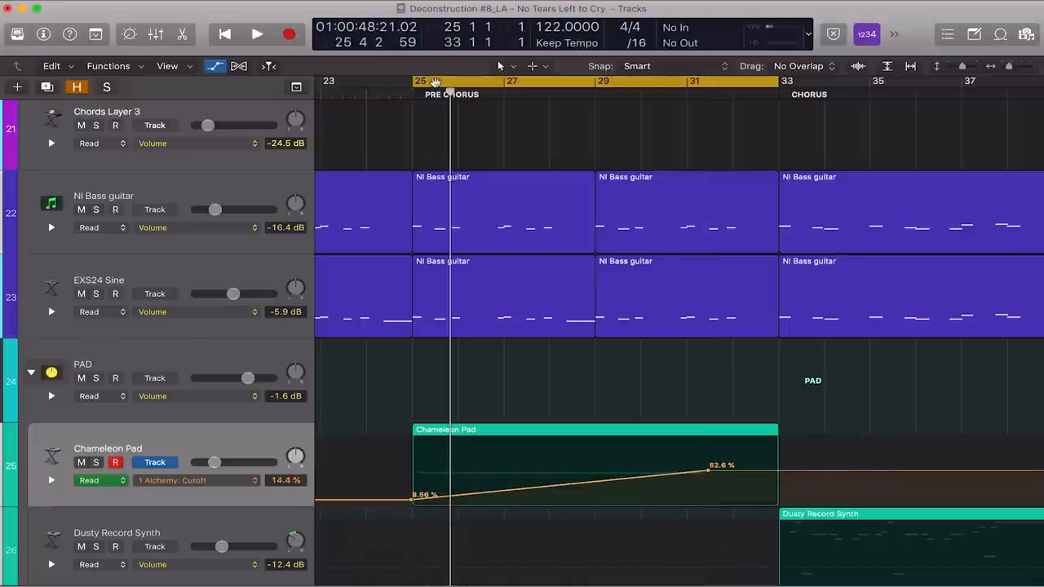
pyautogui.click(257, 34)
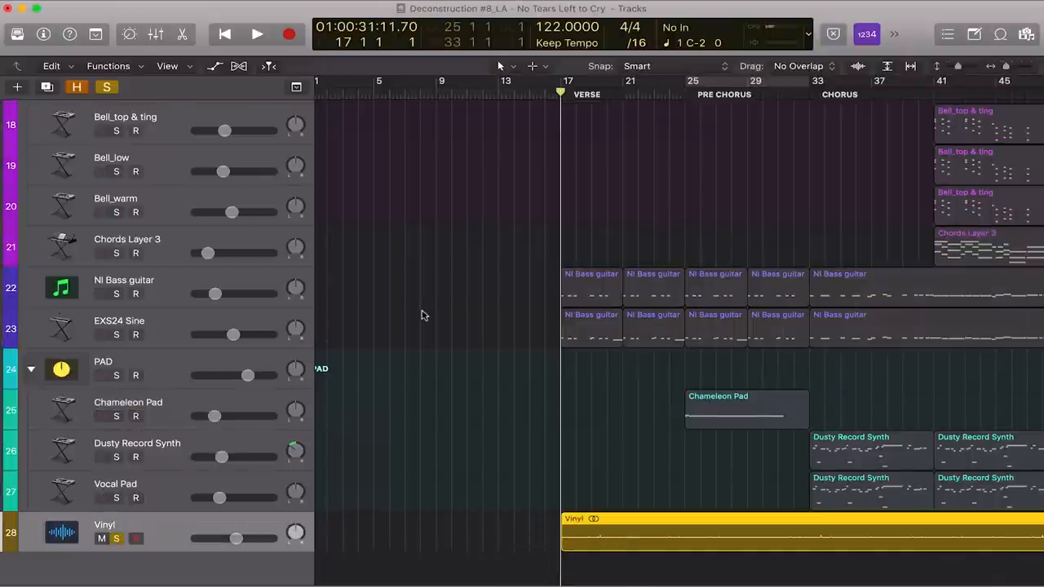
pyautogui.click(256, 34)
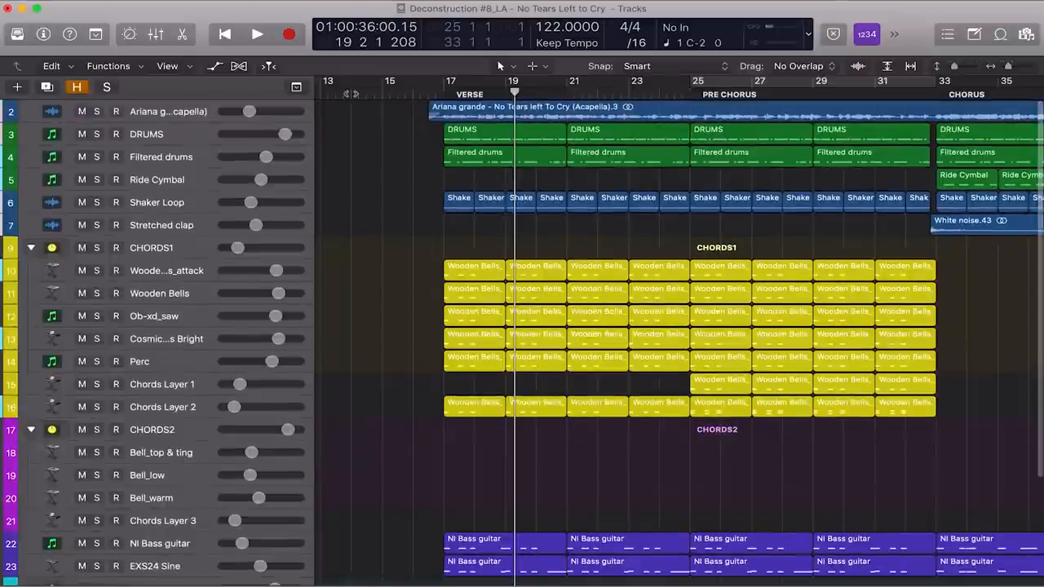
pyautogui.click(257, 33)
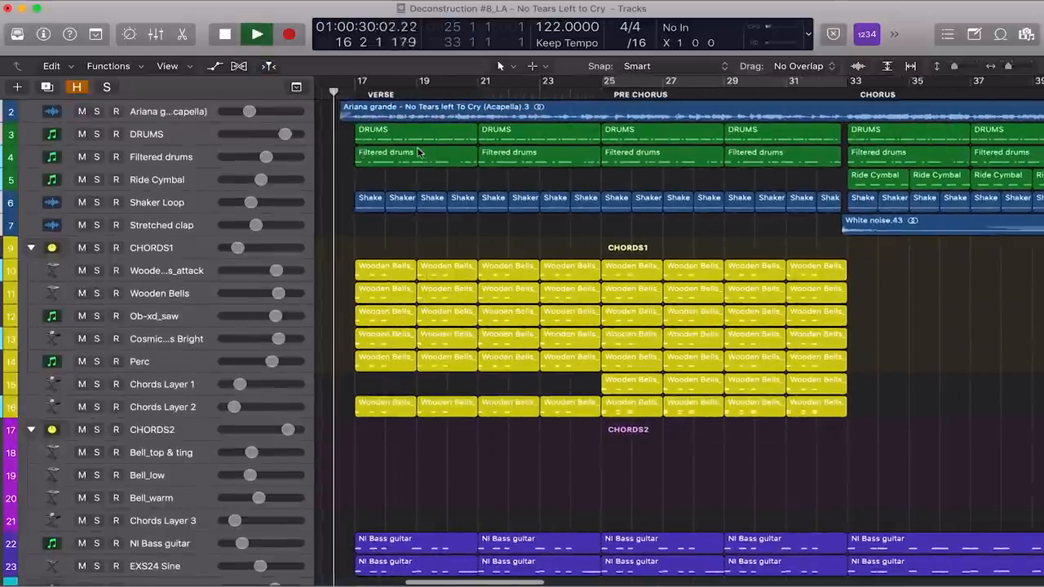